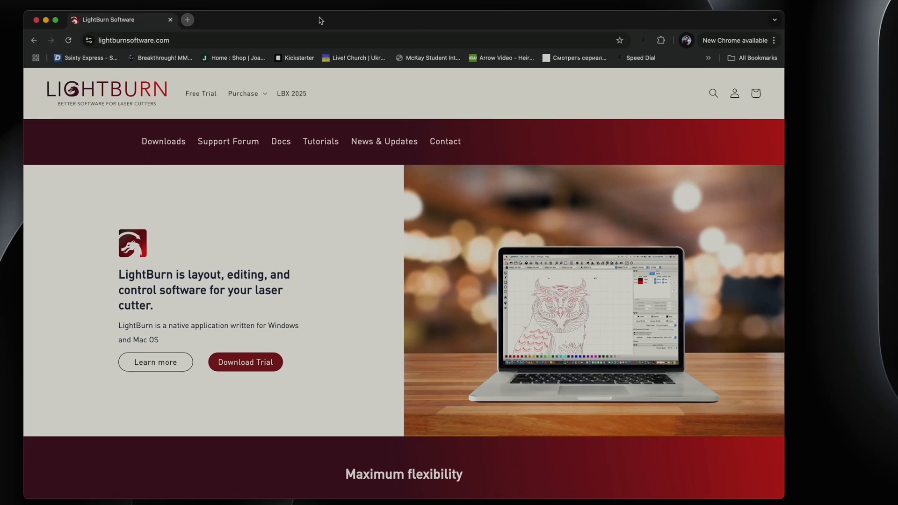
mouse_move(124, 134)
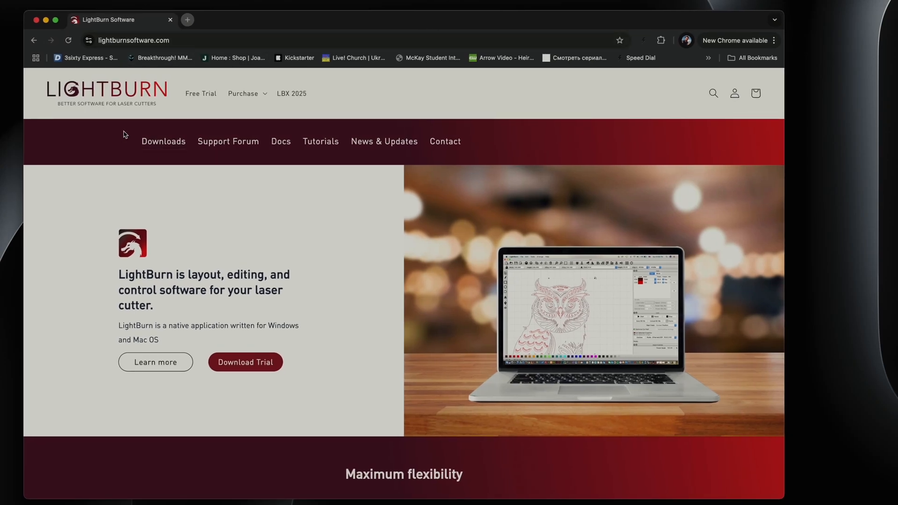
mouse_move(227, 141)
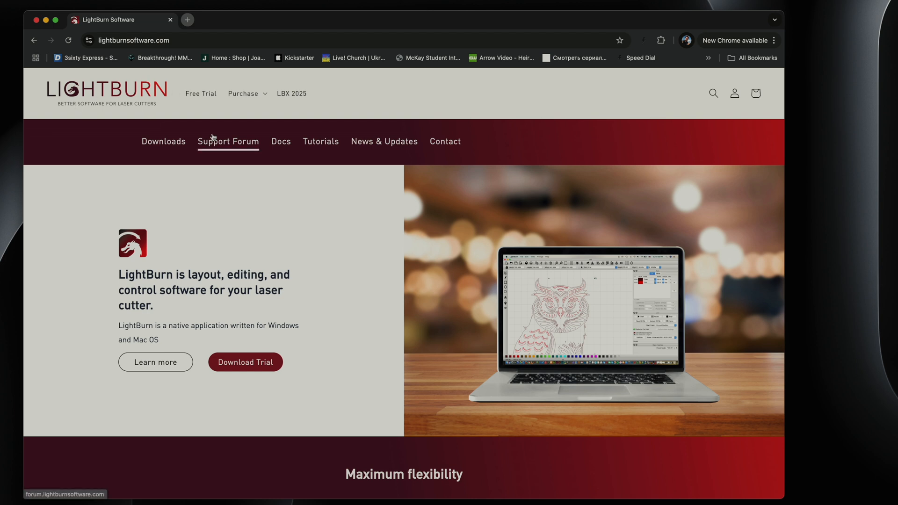
Go to LightBurn's Download / Free Trial page and start the macOS installer download
scroll("down", 3)
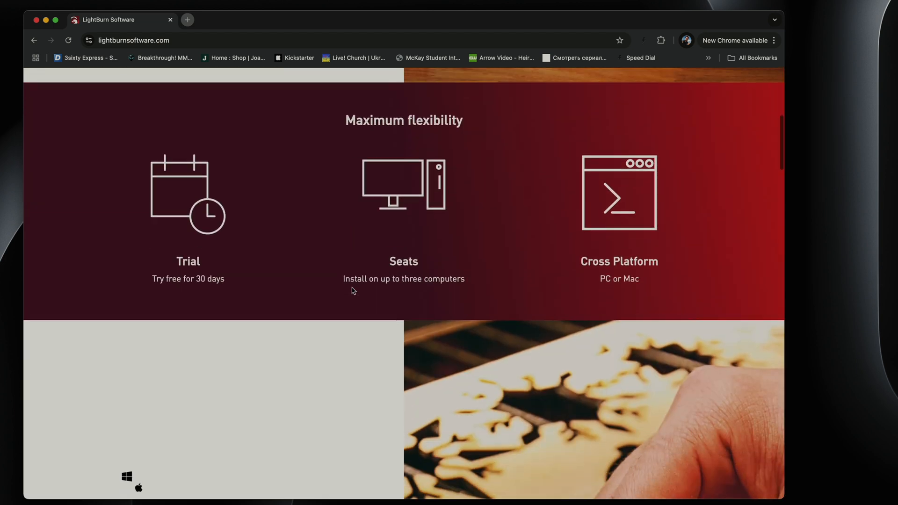
scroll("up", 3)
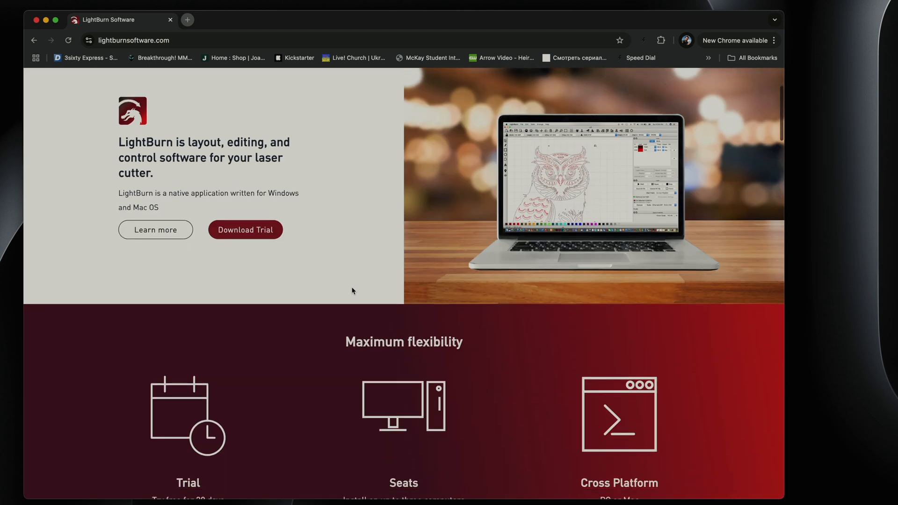
left_click(245, 230)
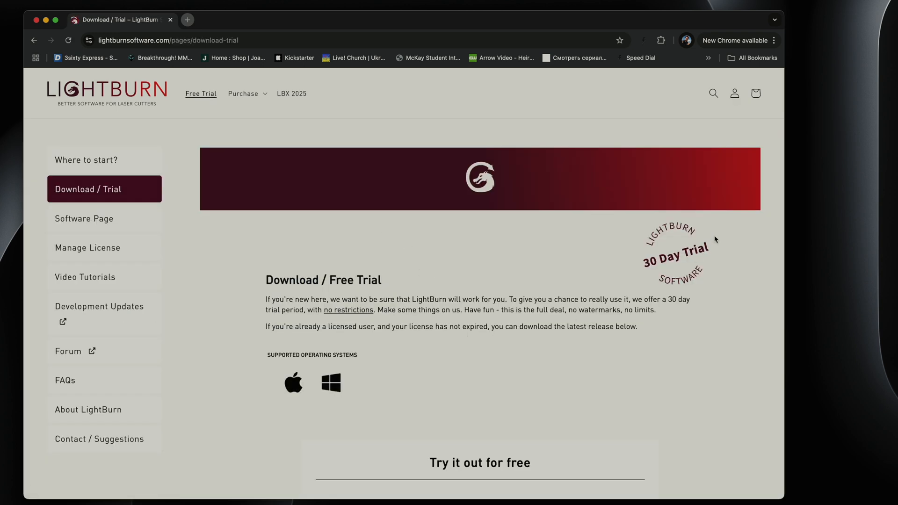
left_click(243, 94)
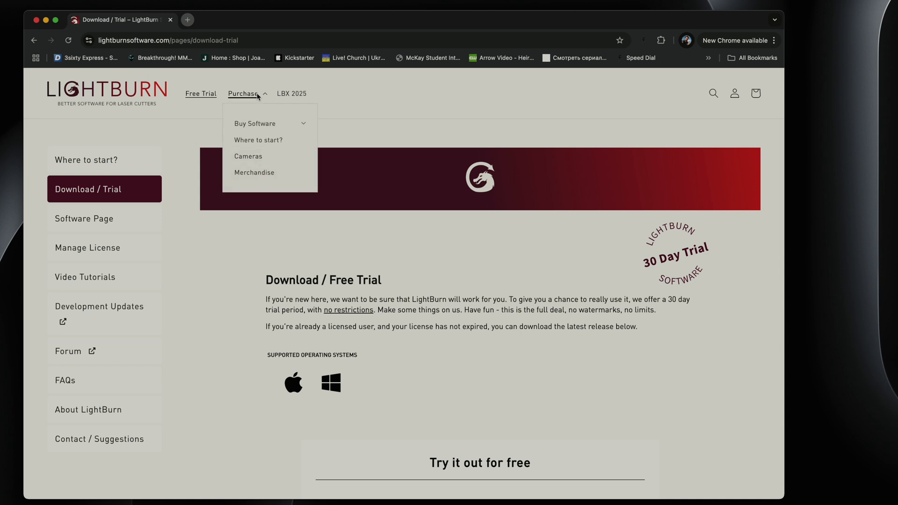
left_click(254, 123)
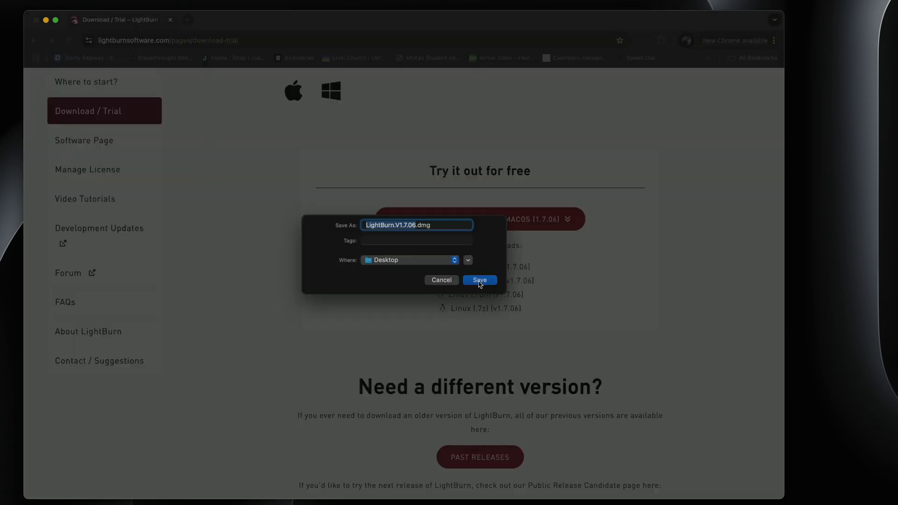
Save the LightBurn .dmg to the Desktop, open it, and launch the LightBurn app
left_click(479, 280)
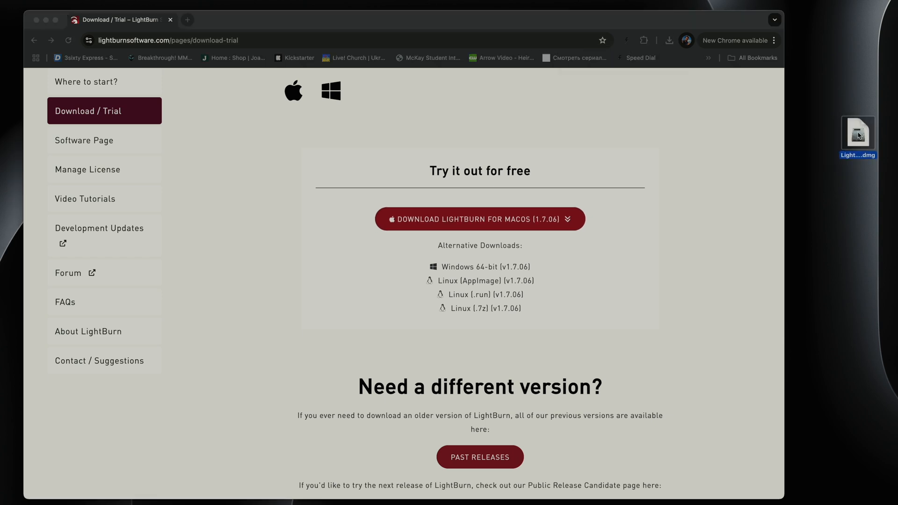
double_click(858, 131)
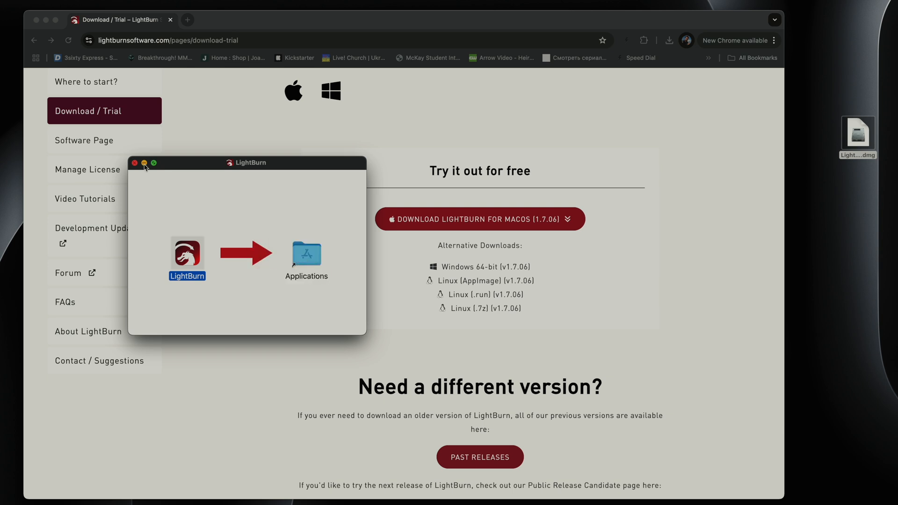
left_click(136, 164)
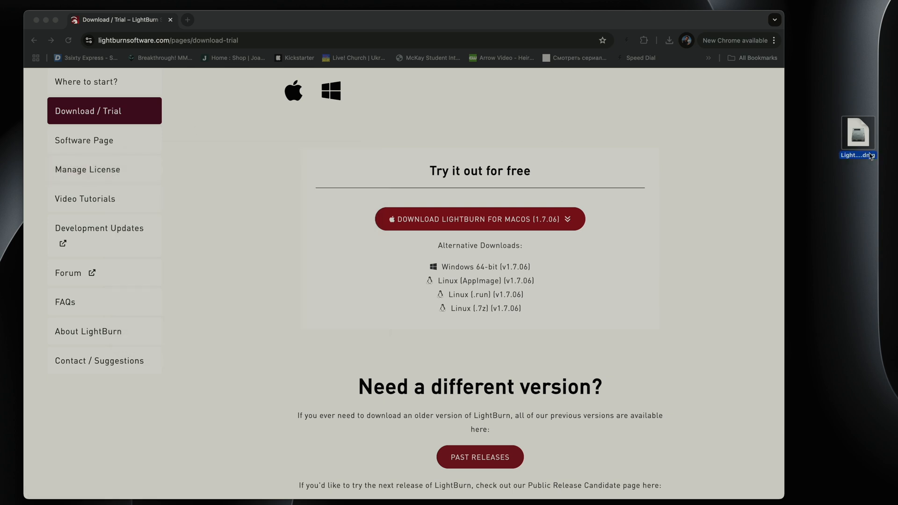
double_click(857, 133)
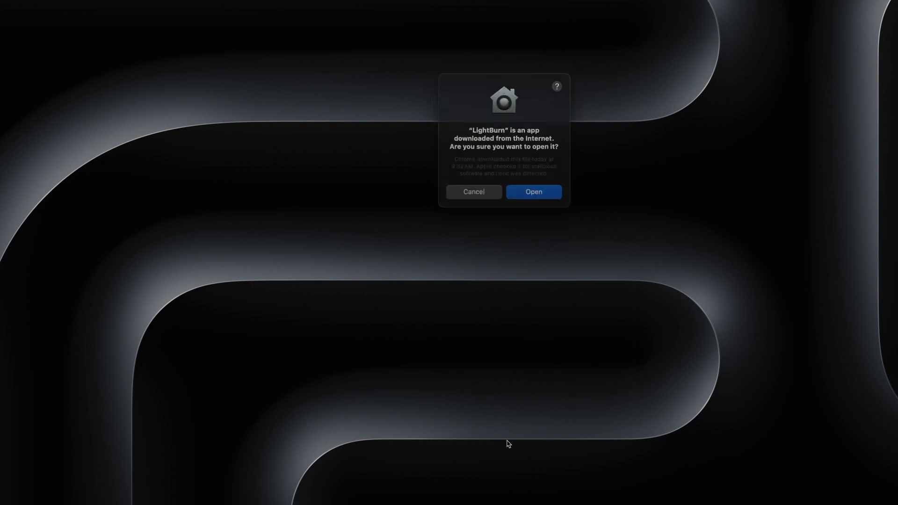
Allow LightBurn to open and start the 30-day free trial
left_click(533, 191)
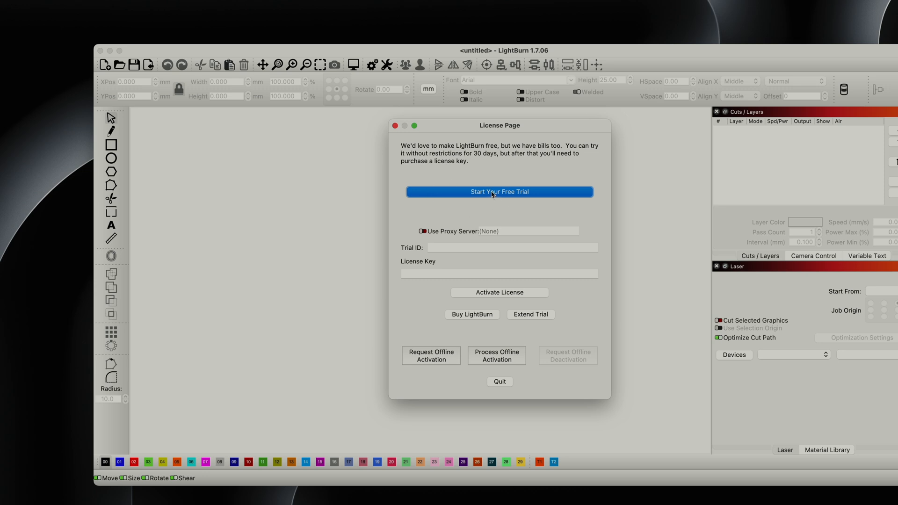
left_click(499, 192)
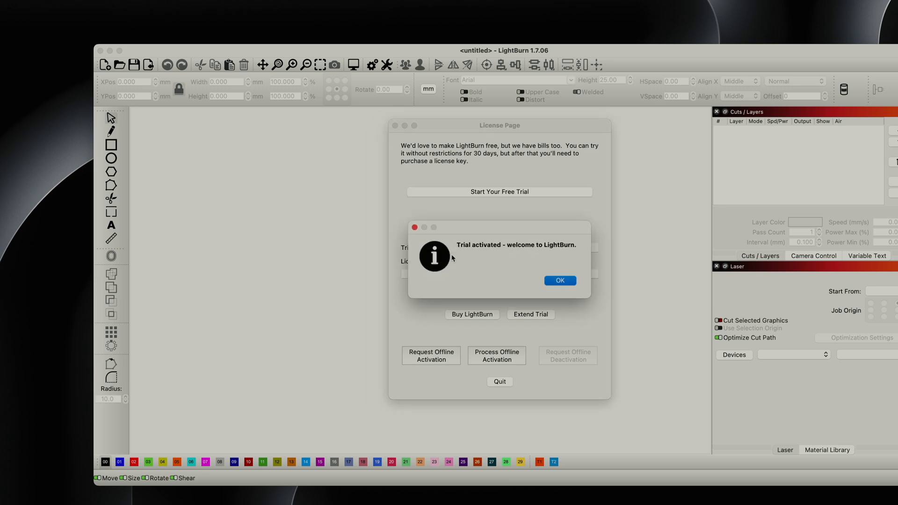
mouse_move(561, 280)
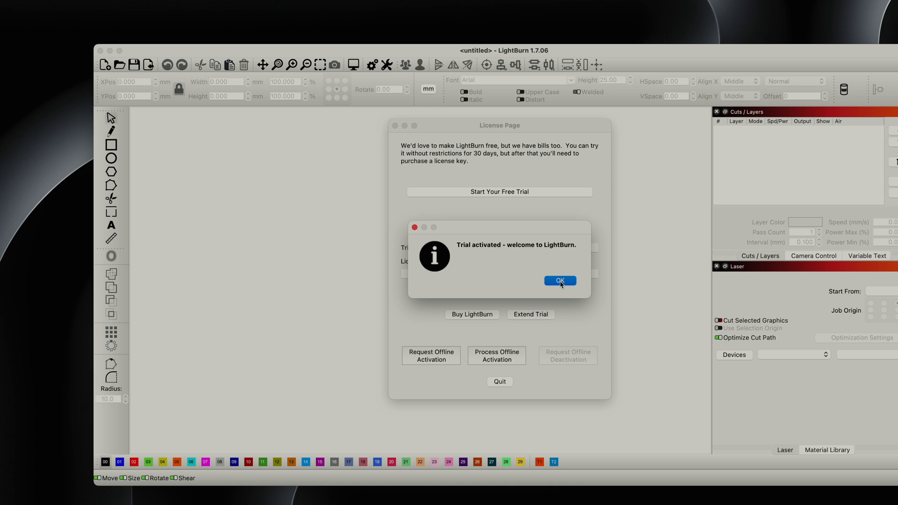
Dismiss the trial-activated message to reach the LightBurn workspace
left_click(560, 280)
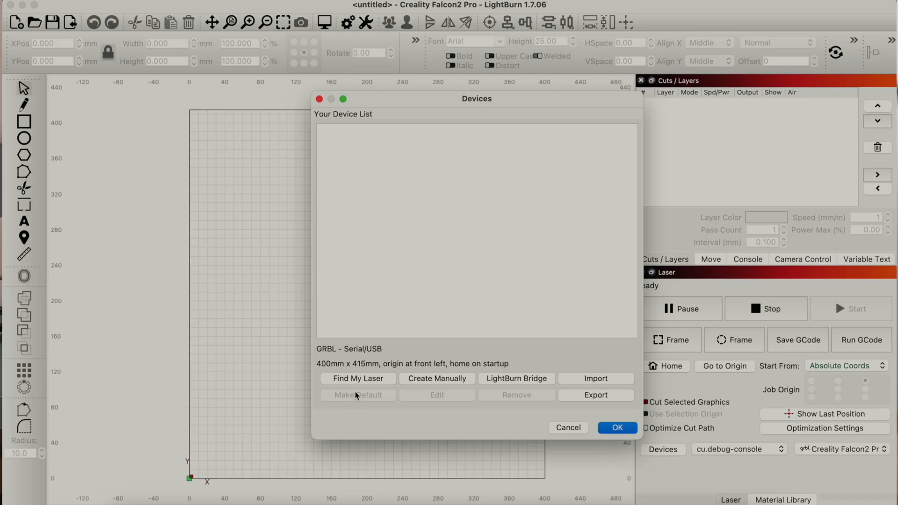
mouse_move(423, 256)
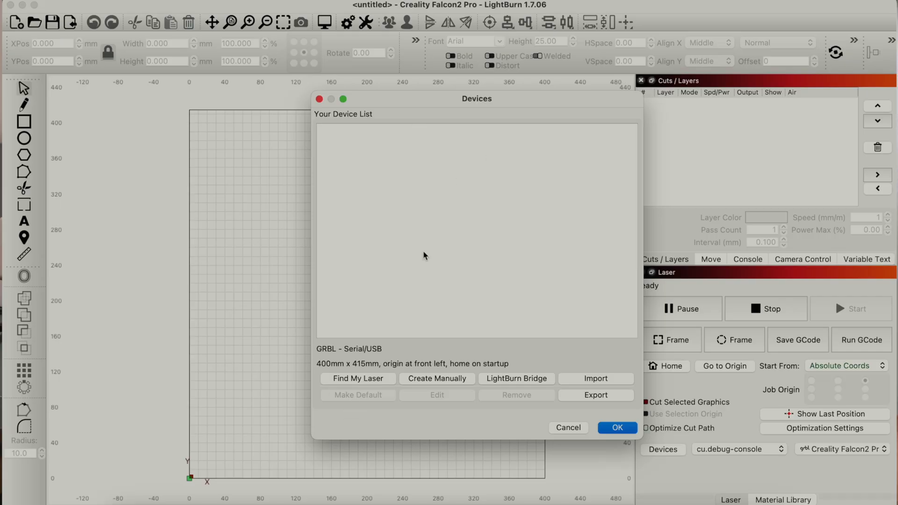
mouse_move(590, 384)
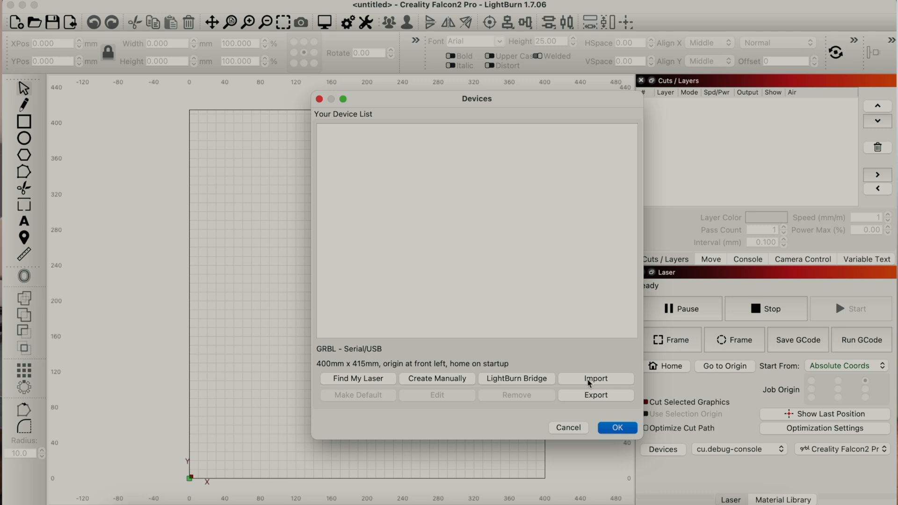
mouse_move(601, 382)
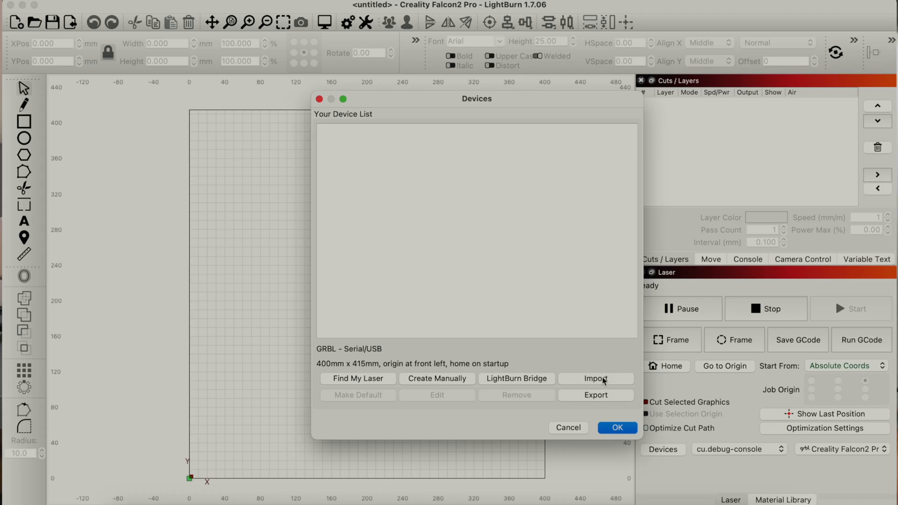
Import Creality Falcon2 Pro.lbdev from NO NAME > 5. Software Operation Tutorial > LightBurn
left_click(596, 378)
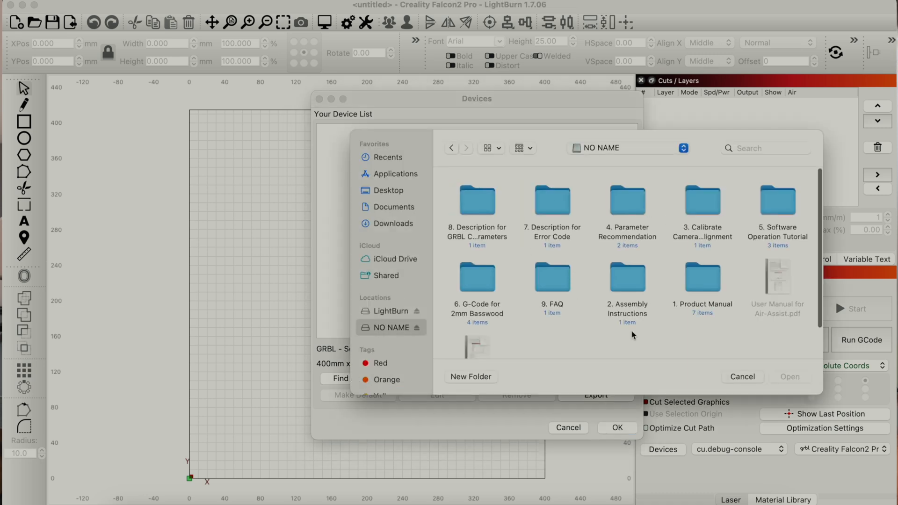
mouse_move(762, 227)
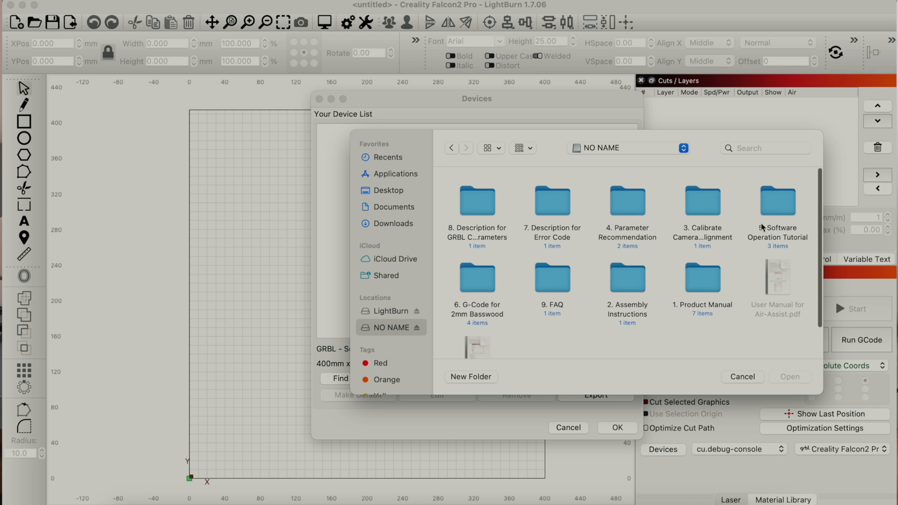
double_click(778, 200)
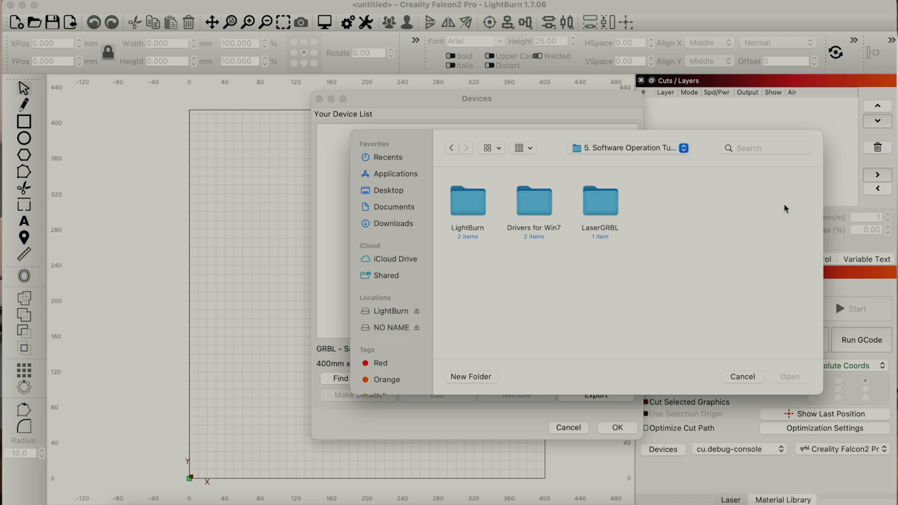
double_click(467, 201)
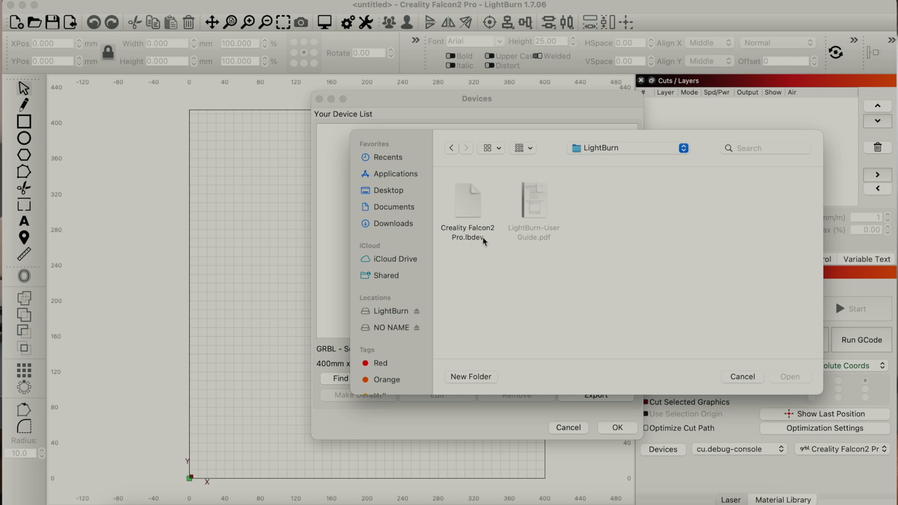
left_click(468, 201)
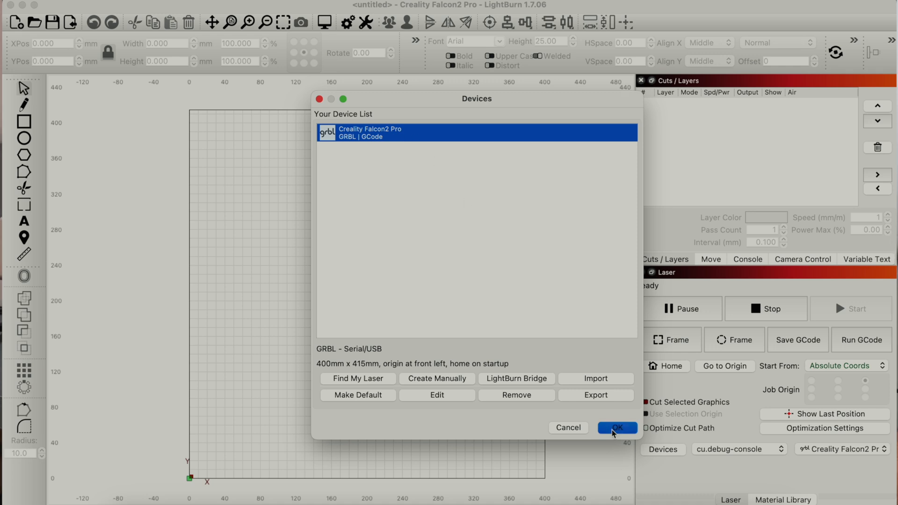
Close Devices with the Falcon2 Pro profile and keep the current connection port
left_click(617, 428)
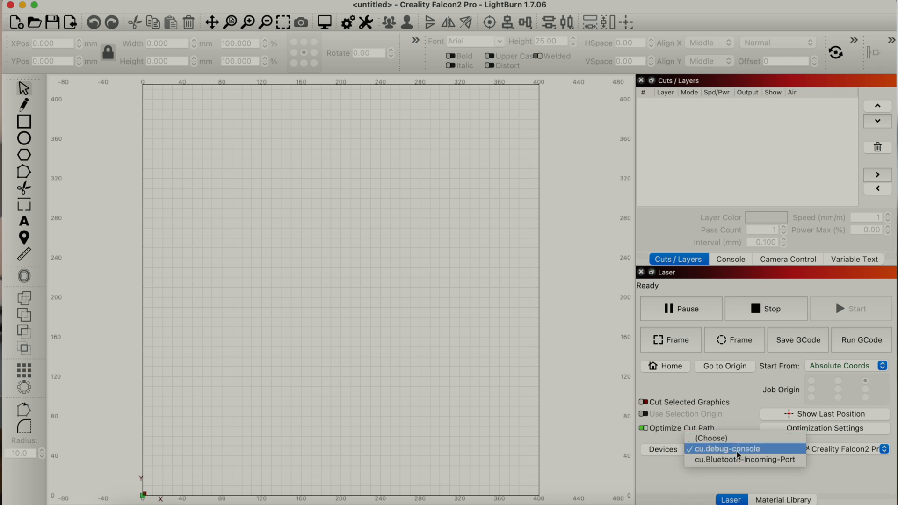
left_click(727, 448)
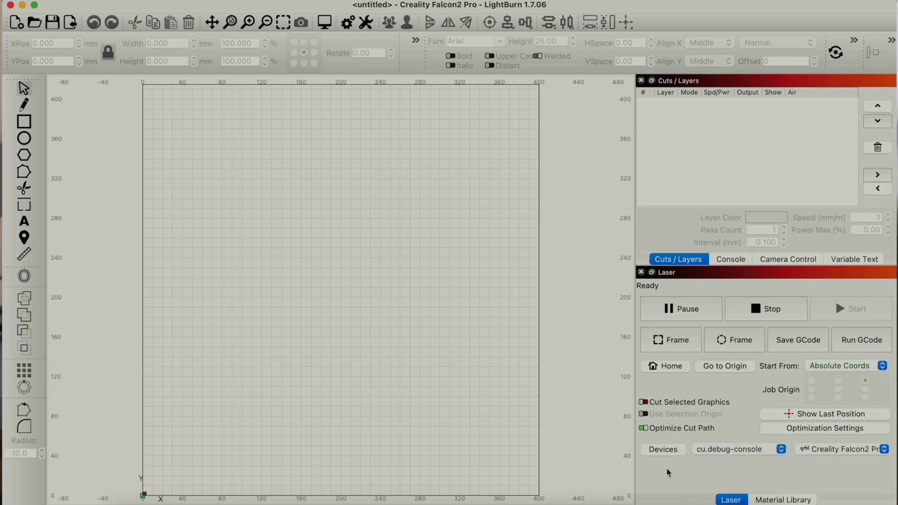
mouse_move(671, 324)
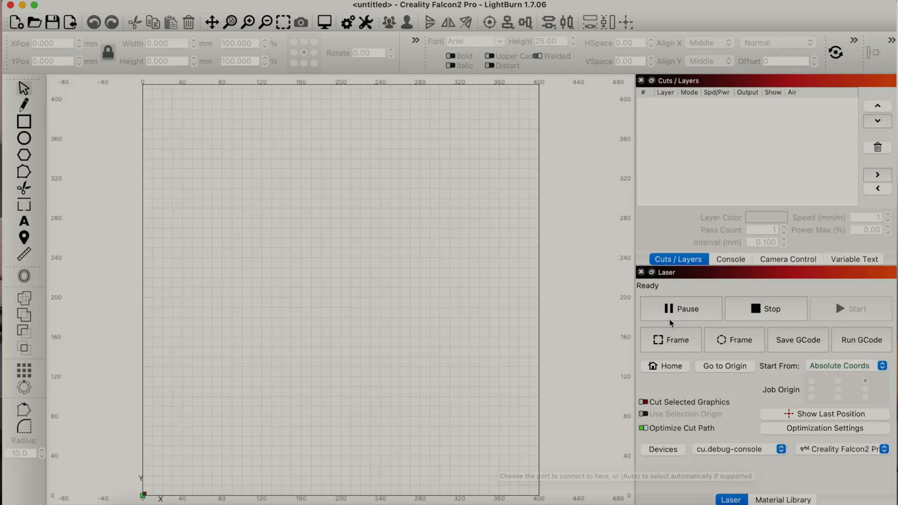
mouse_move(670, 370)
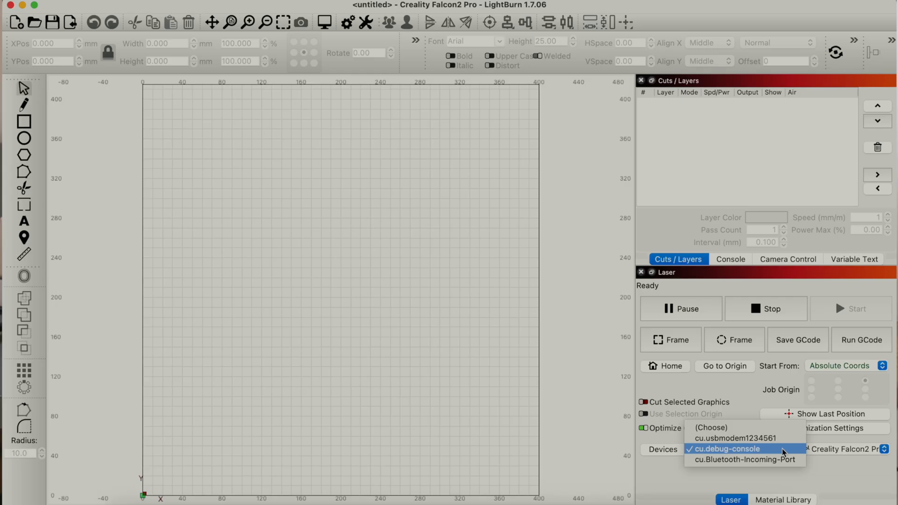
mouse_move(768, 448)
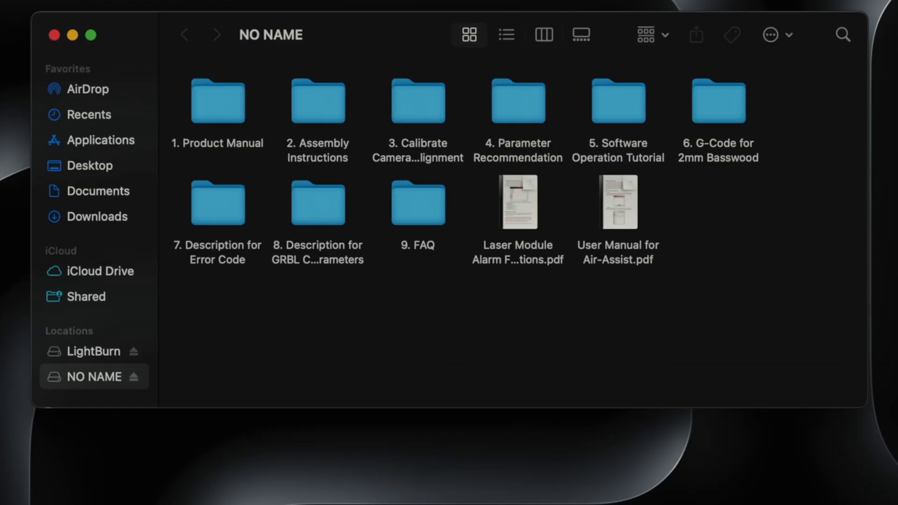
Open LightBurn-User Guide.pdf in Preview and scroll through to page 6
double_click(618, 102)
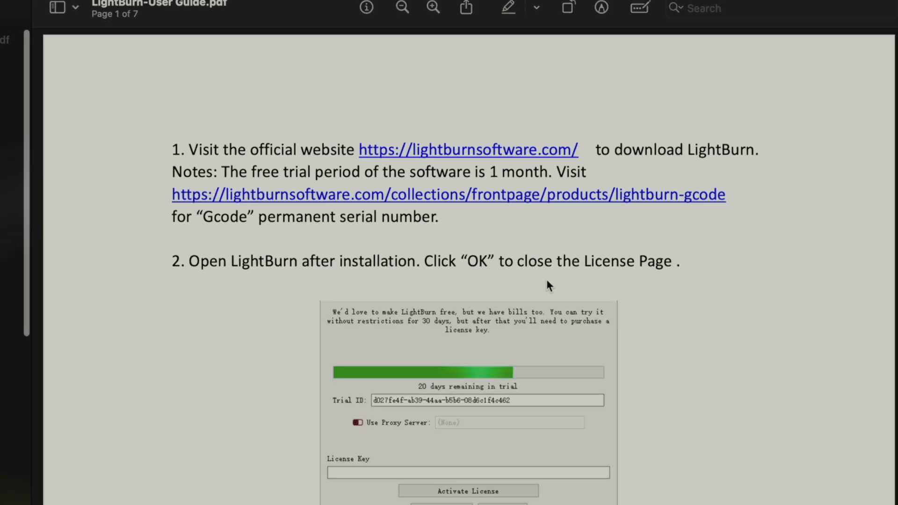
scroll("down", 3)
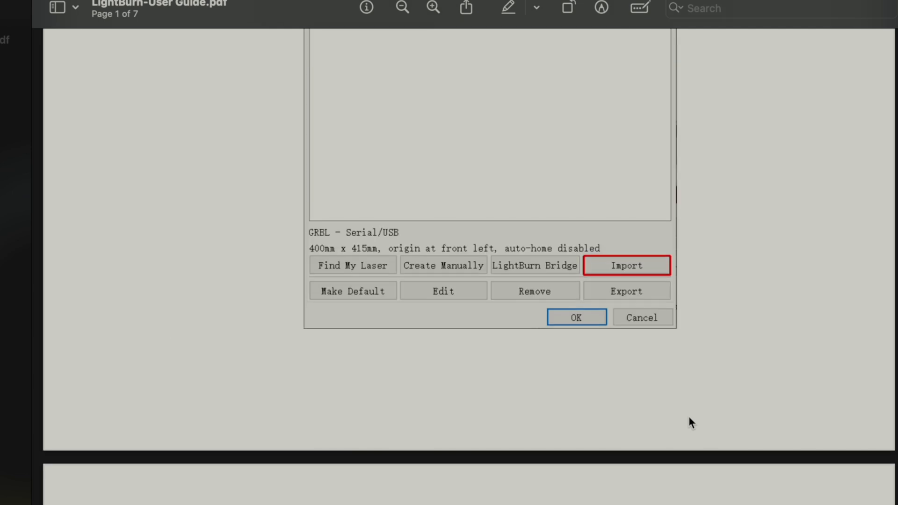
scroll("down", 3)
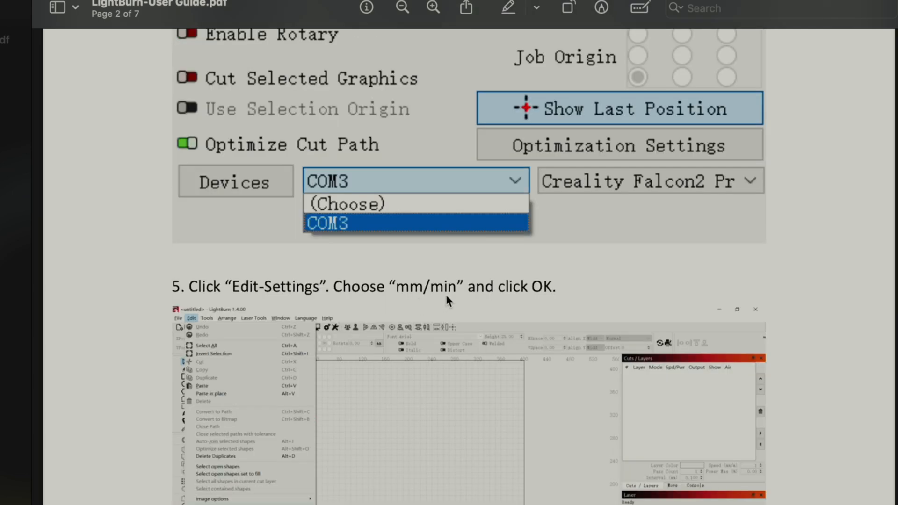
scroll("down", 3)
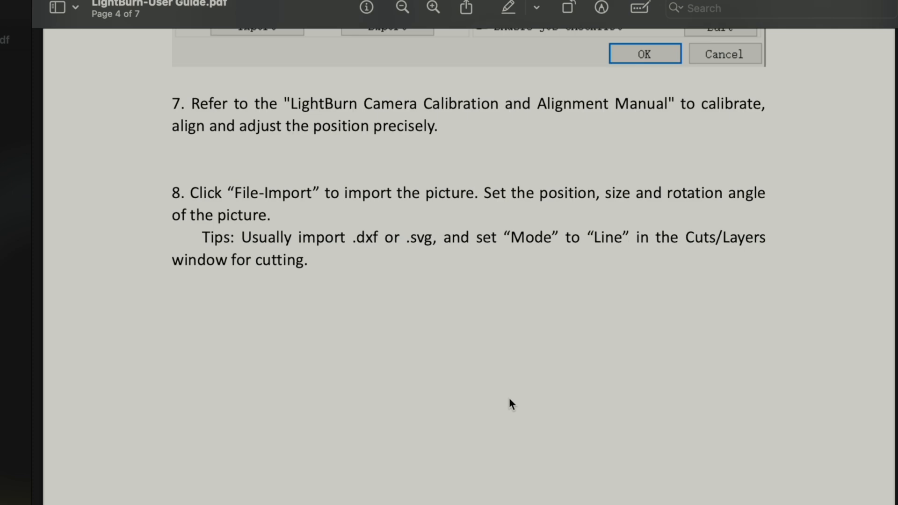
scroll("down", 3)
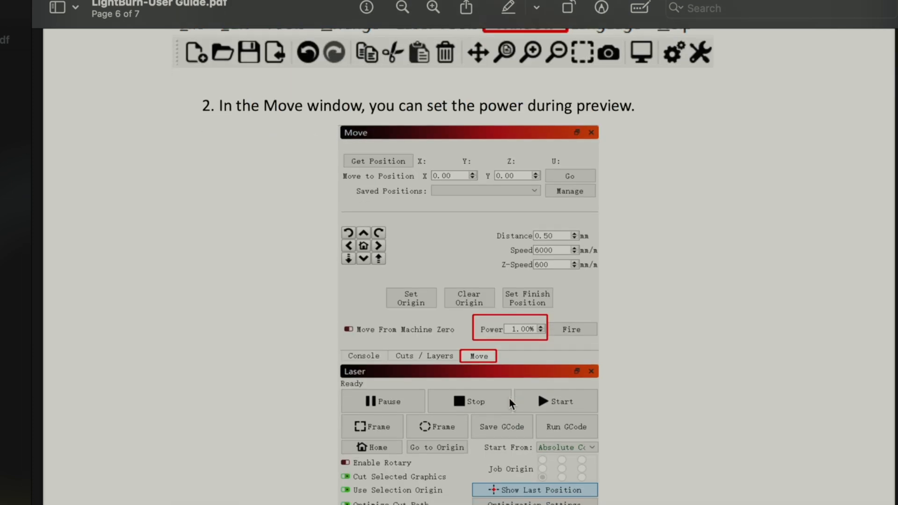
scroll("down", 3)
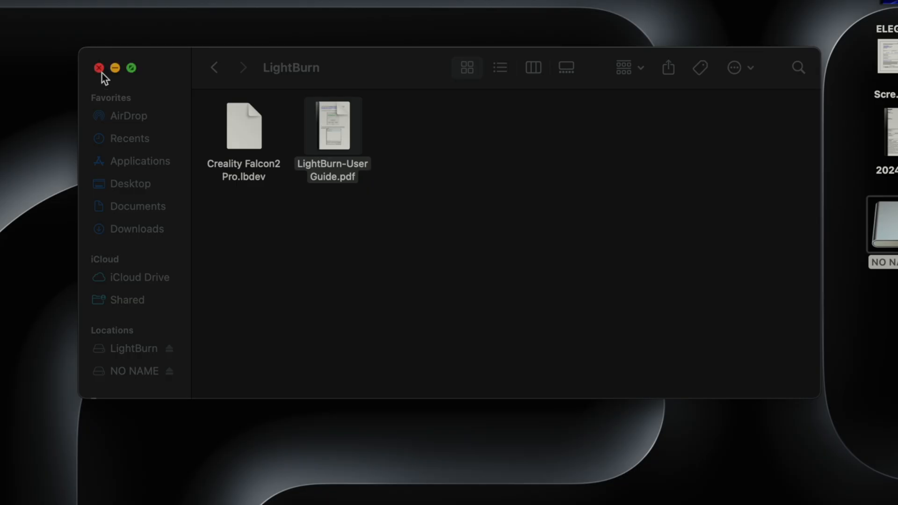
Close the folder window, set speed units to mm/min, and review import/export settings
left_click(98, 68)
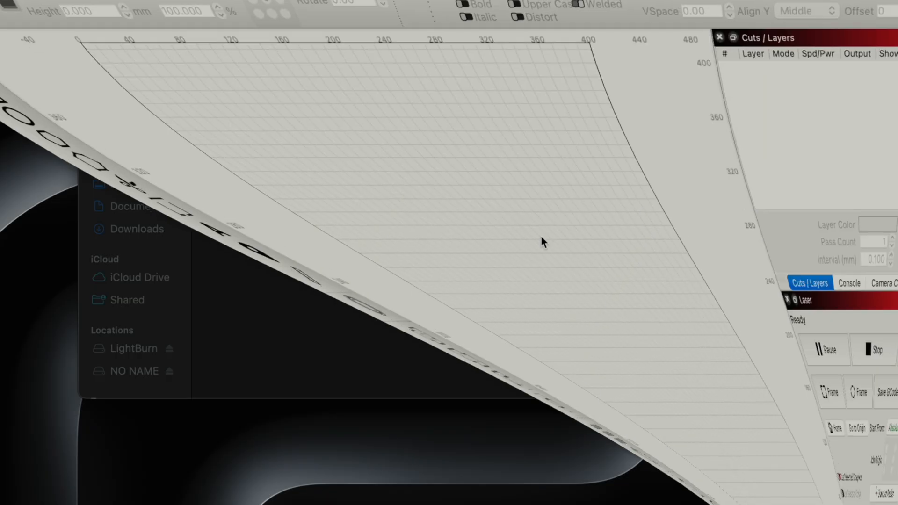
left_click(345, 14)
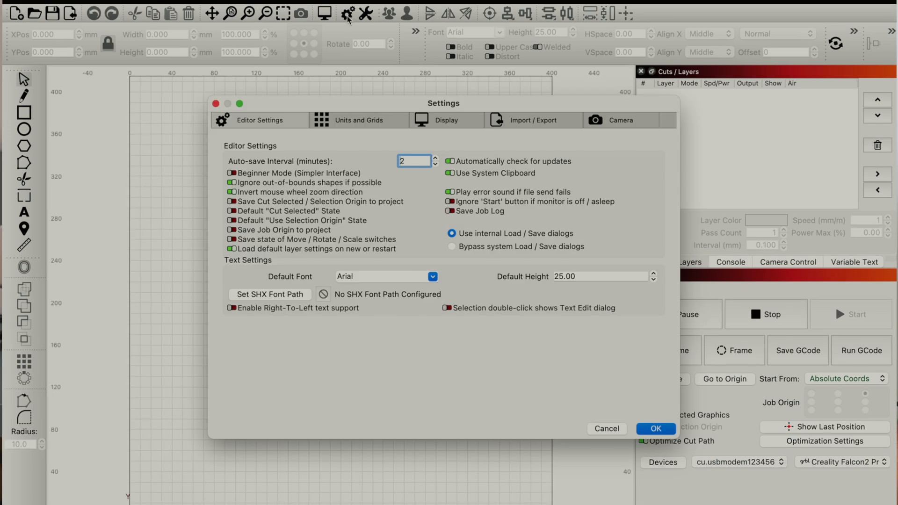
mouse_move(376, 141)
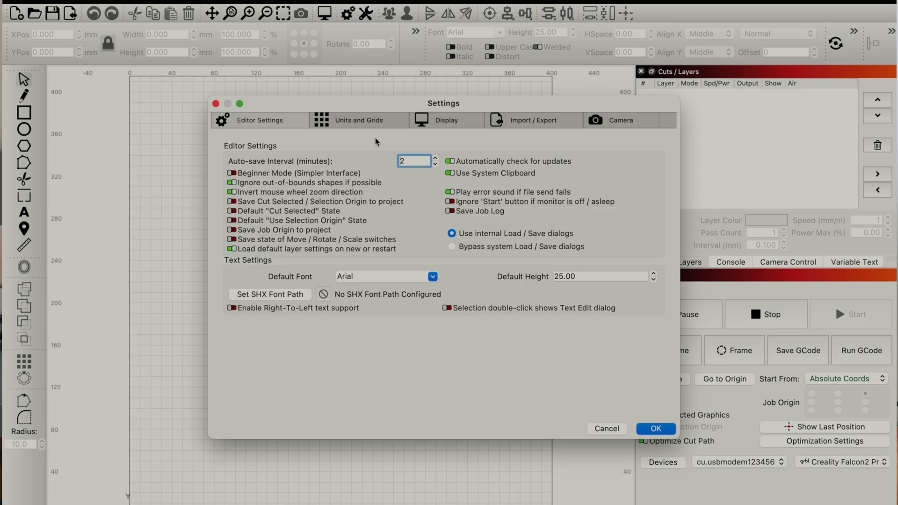
left_click(357, 120)
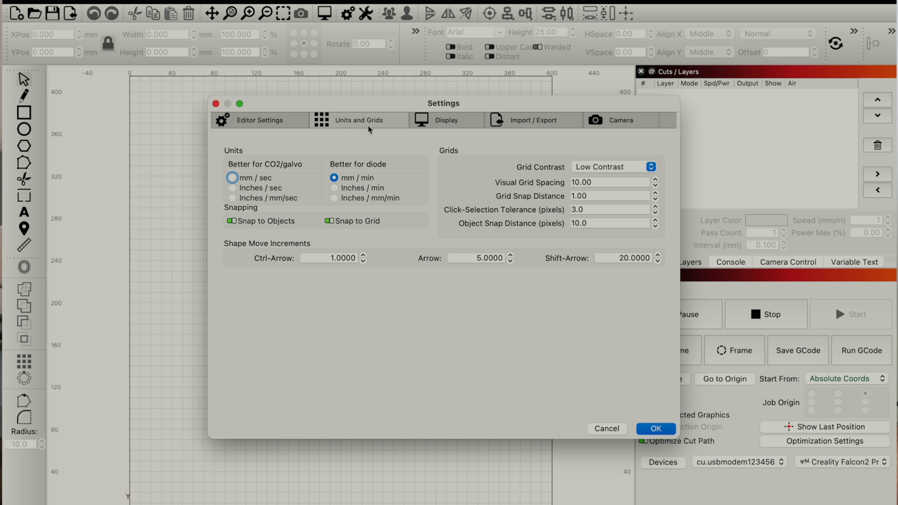
mouse_move(356, 197)
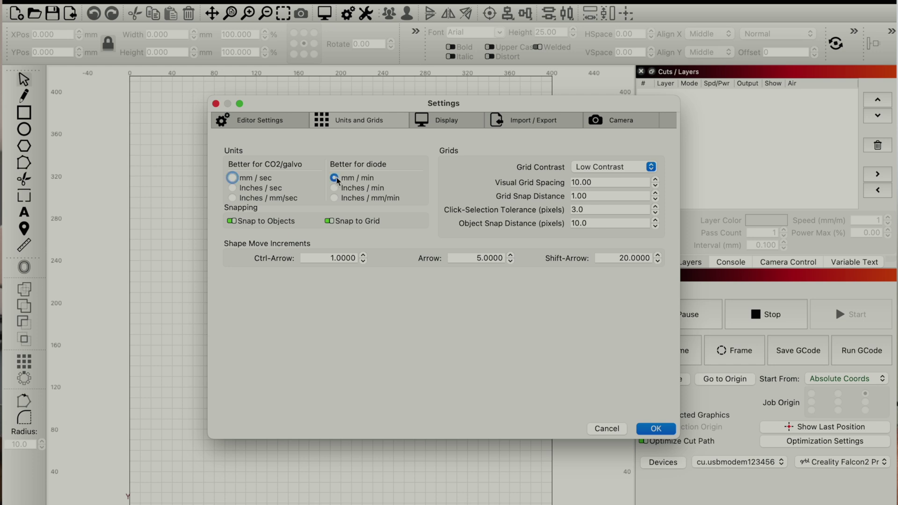
left_click(447, 120)
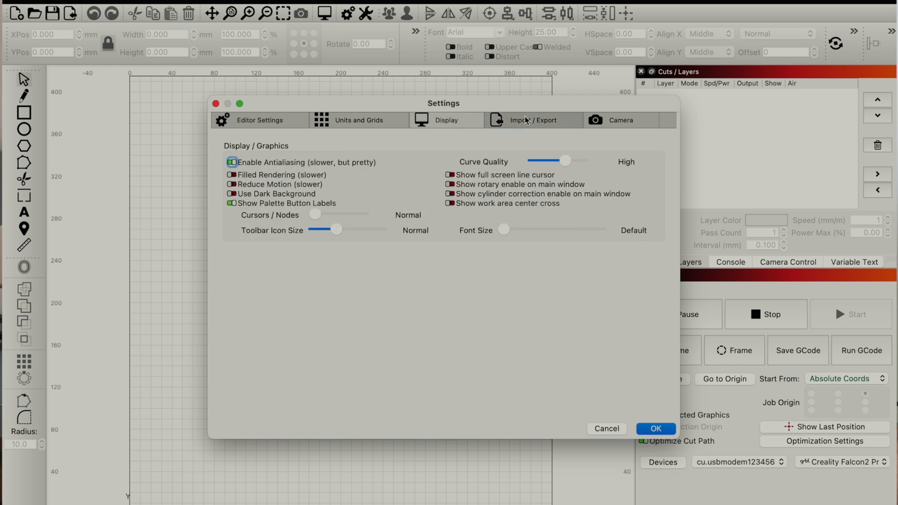
left_click(620, 119)
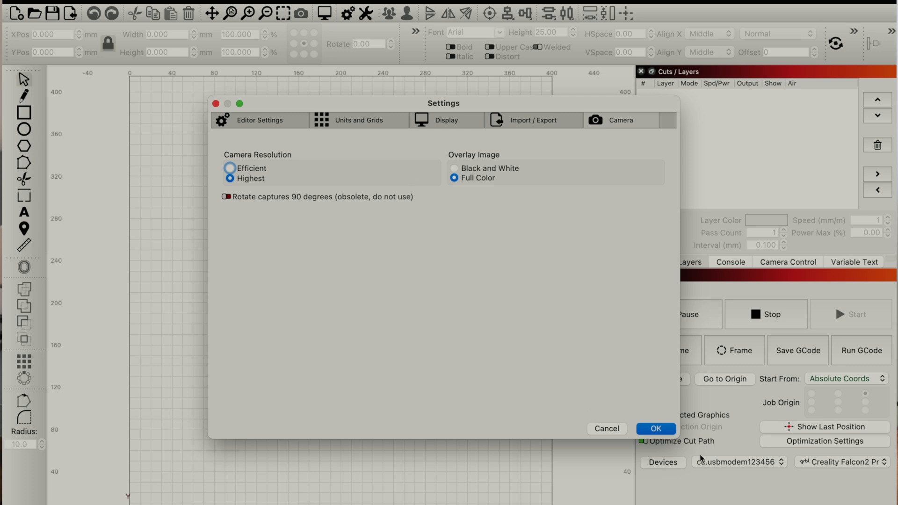
left_click(655, 429)
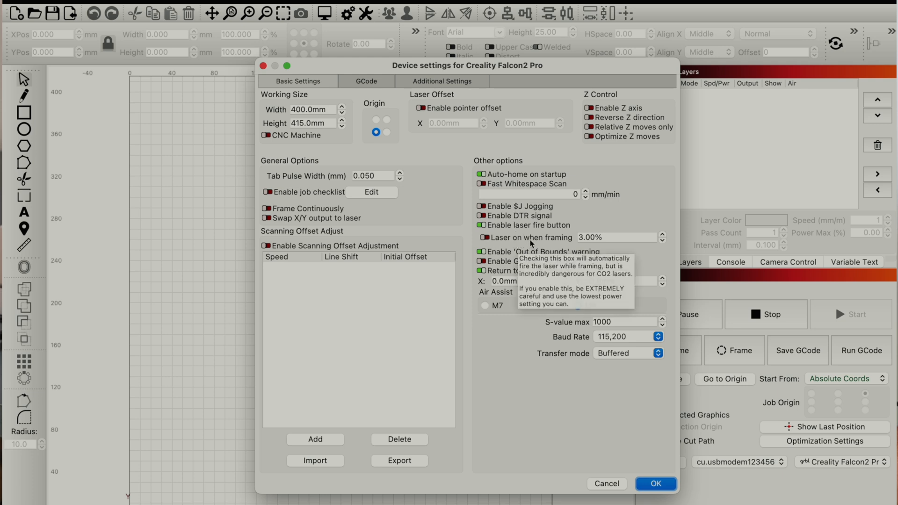
Enable laser on when framing at 3.00% and confirm the Falcon2 Pro device settings
left_click(483, 237)
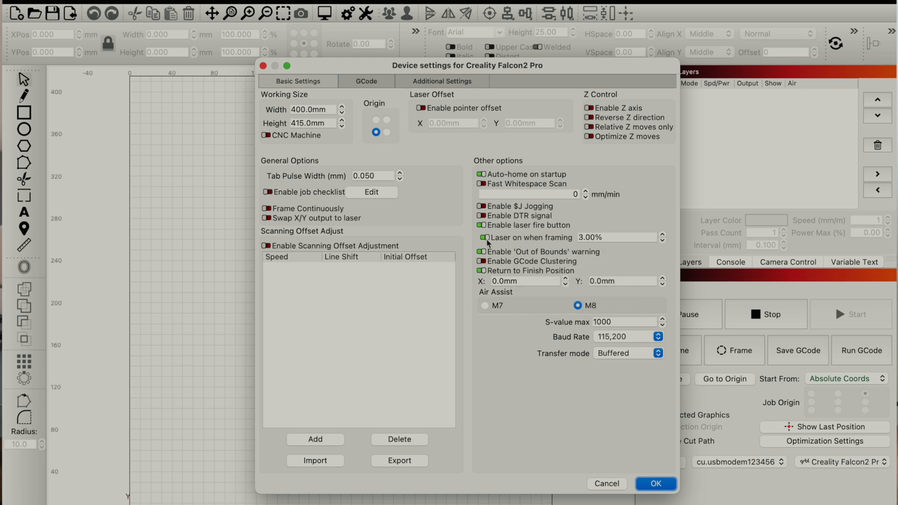
mouse_move(596, 254)
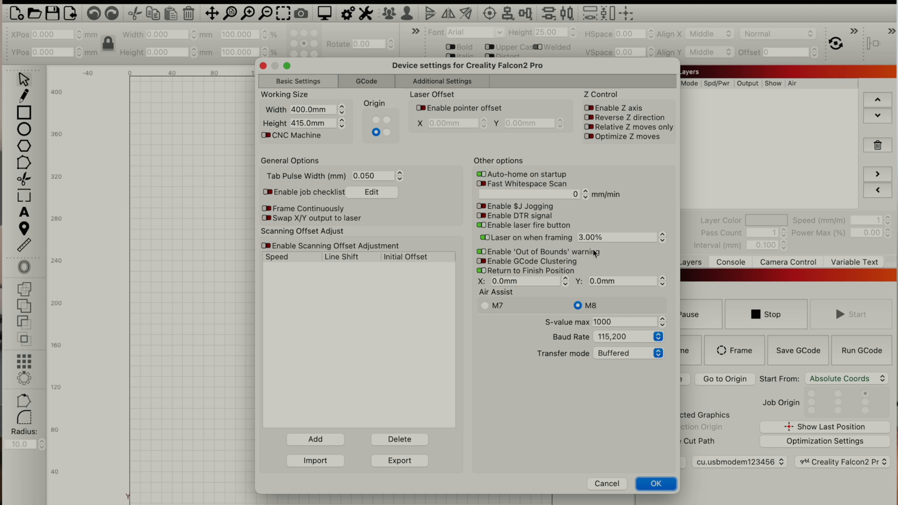
mouse_move(524, 225)
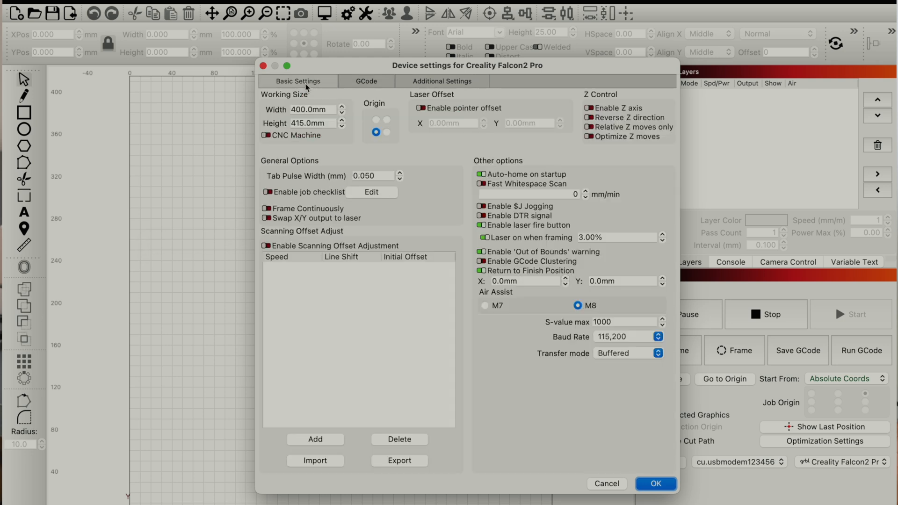
mouse_move(658, 442)
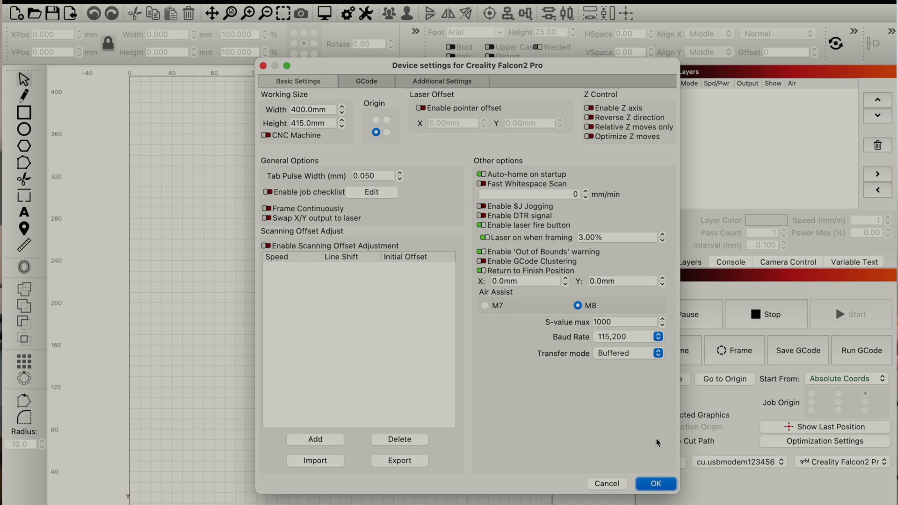
left_click(655, 483)
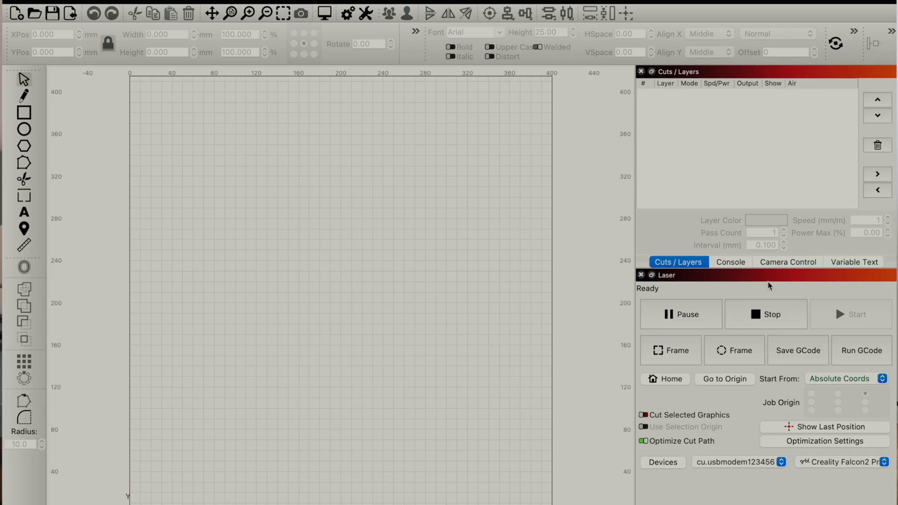
mouse_move(790, 278)
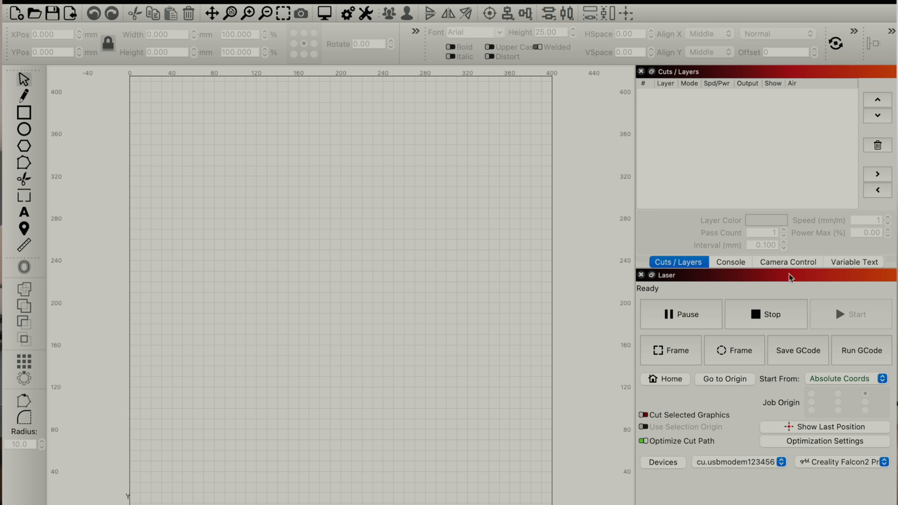
Select the Creality Falcon Camera in Camera Control and show its live image
left_click(787, 262)
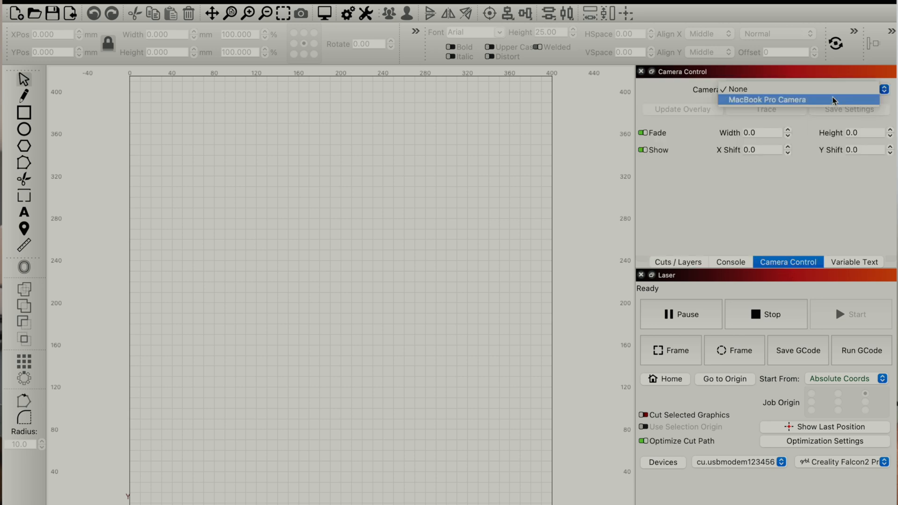
mouse_move(778, 132)
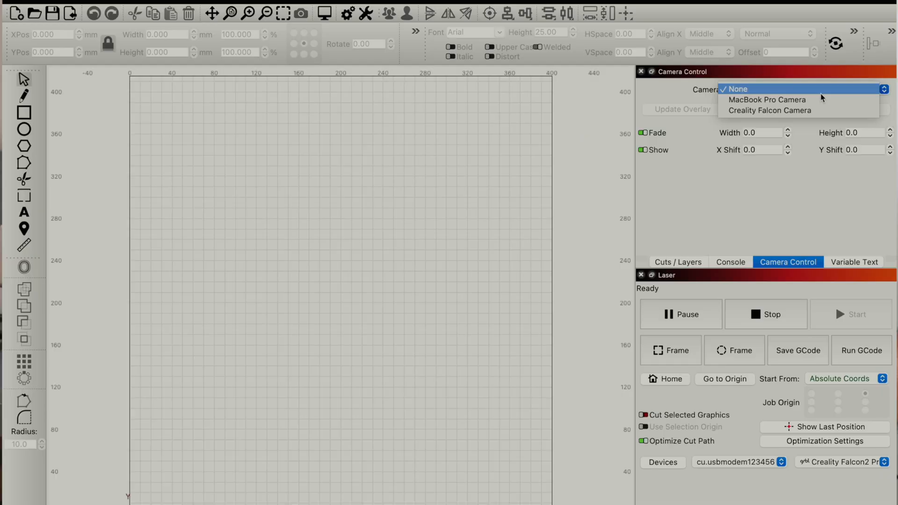
left_click(770, 110)
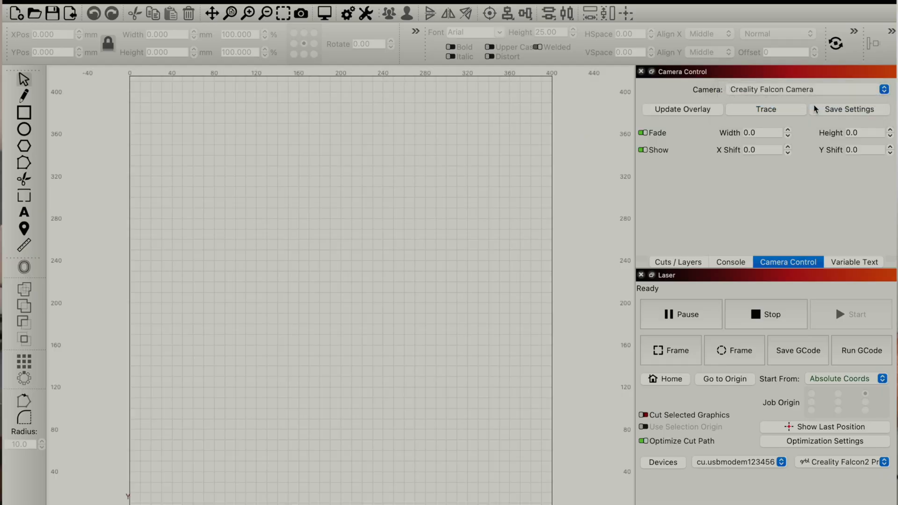
left_click(682, 109)
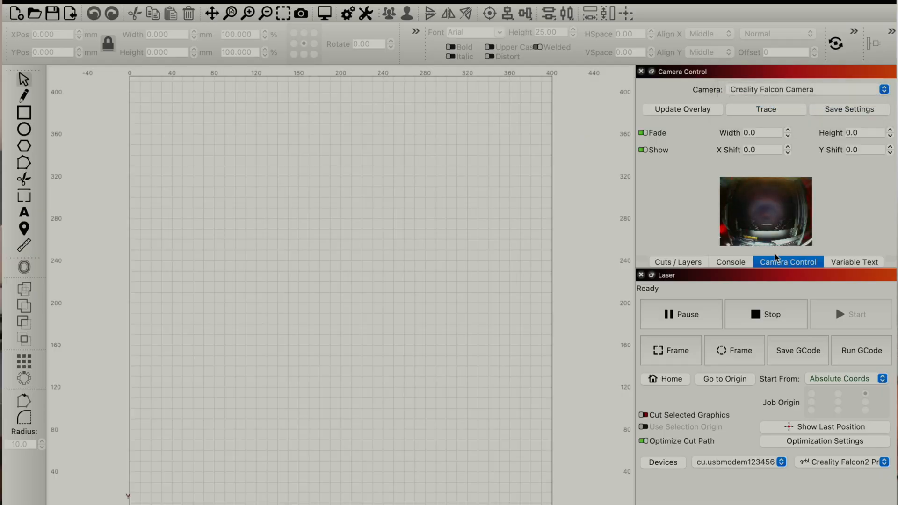
mouse_move(750, 245)
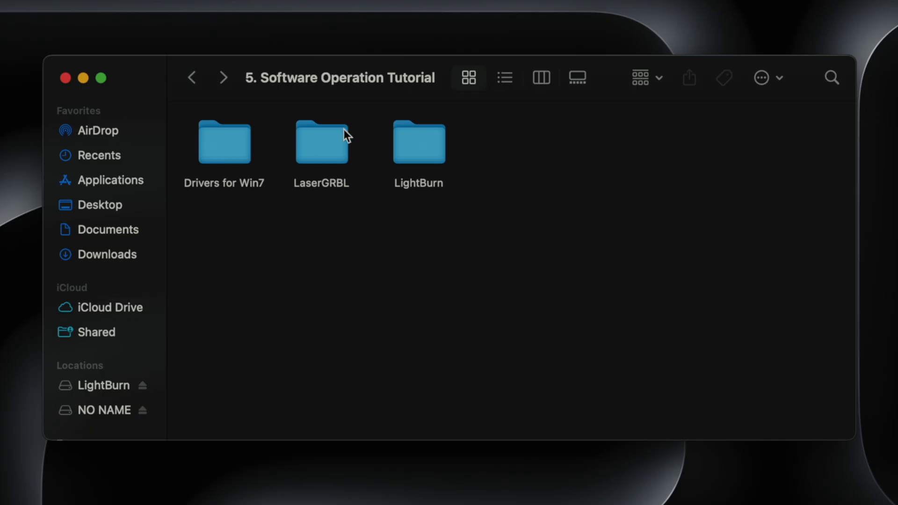
Open Calibrate Camera Lens&Alignment.pdf from the NO NAME drive's calibration folder
left_click(103, 410)
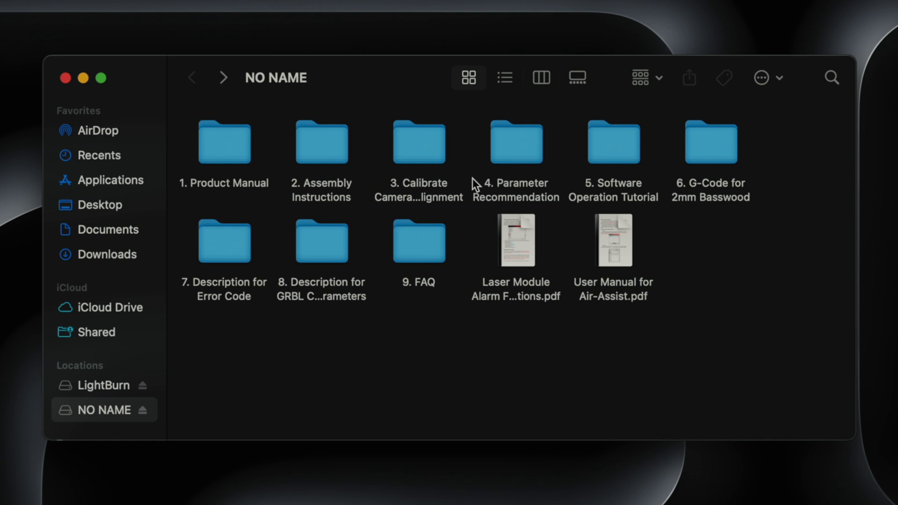
double_click(419, 142)
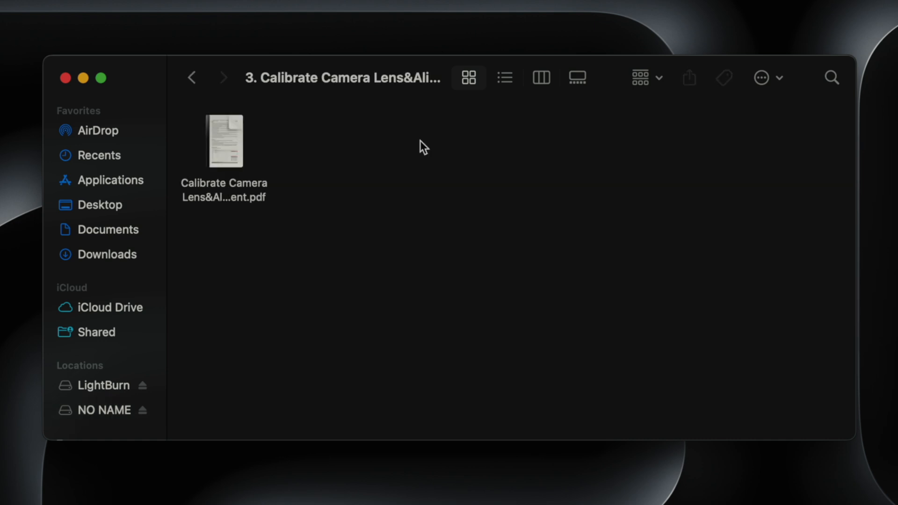
double_click(224, 142)
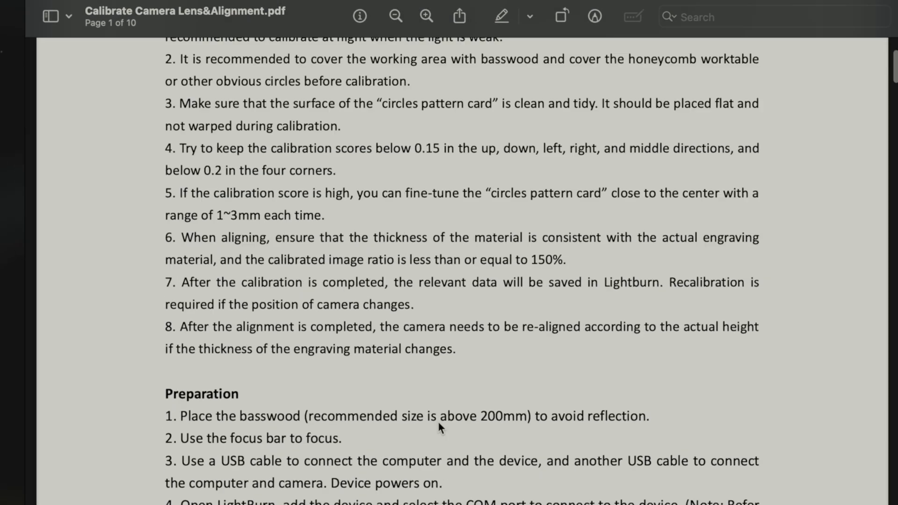
Scroll through the Calibrate Camera Lens & Alignment PDF in Preview to page 5
scroll("down", 3)
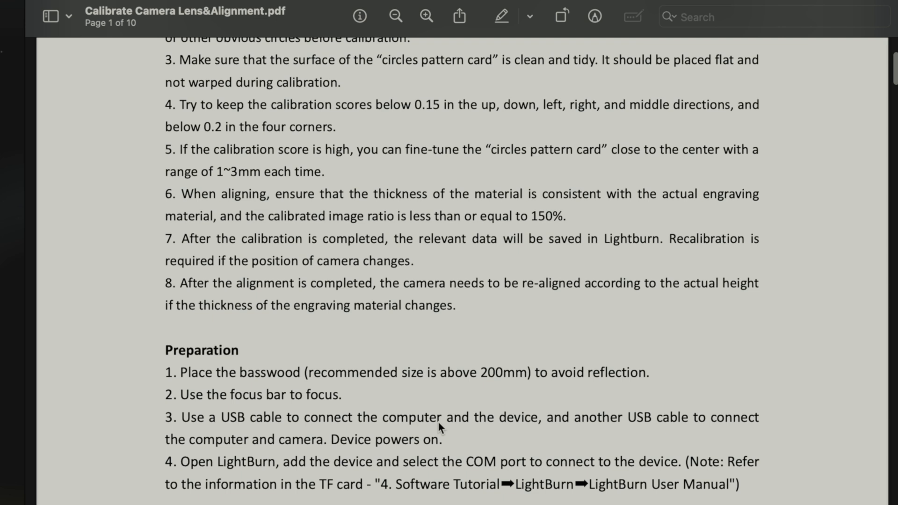
scroll("down", 3)
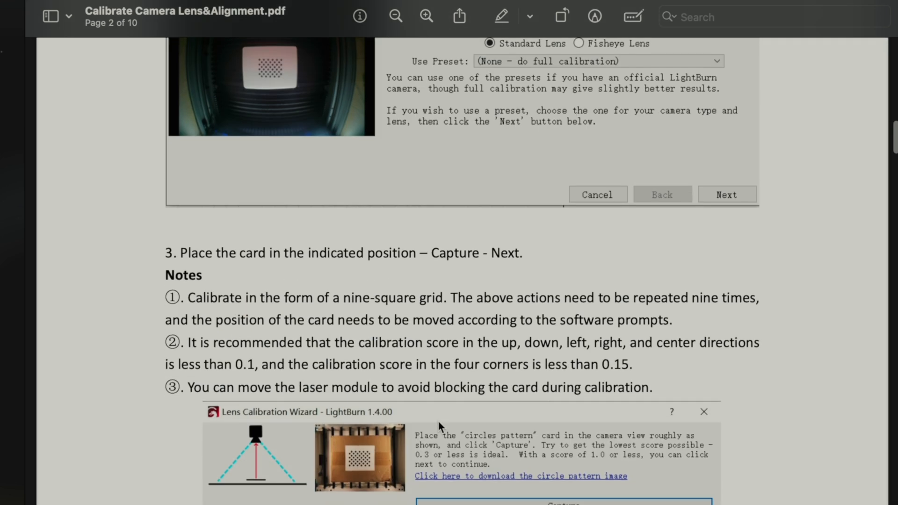
scroll("down", 3)
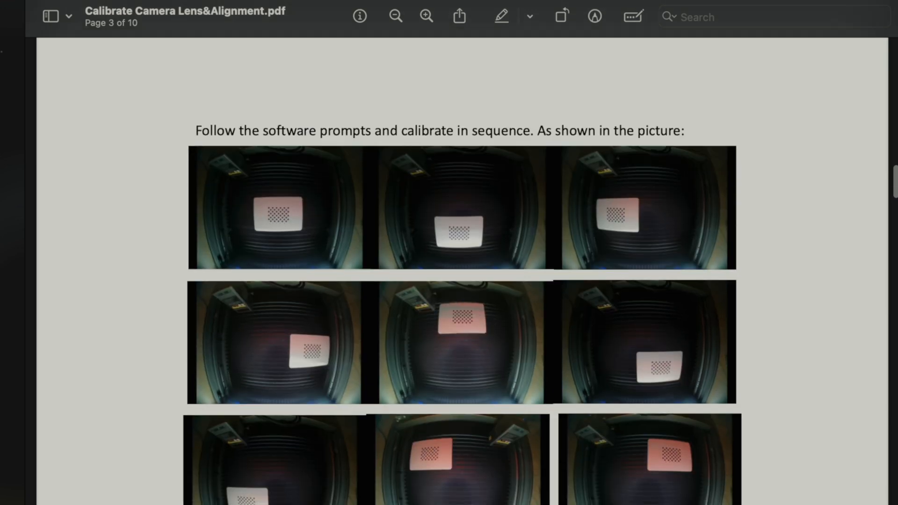
scroll("down", 3)
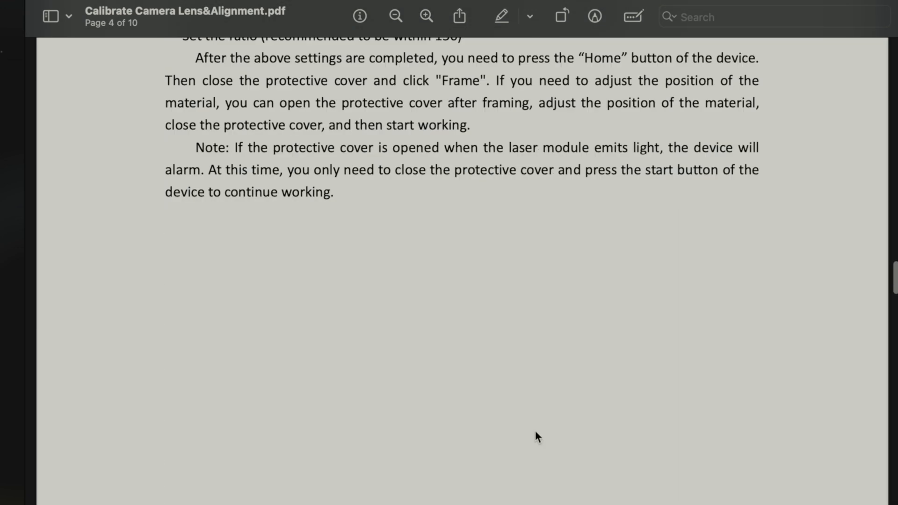
scroll("down", 3)
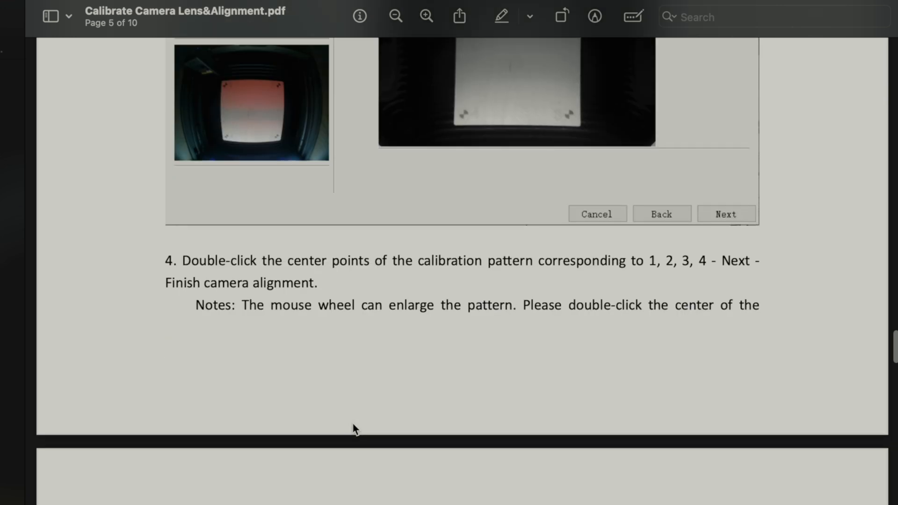
scroll("down", 3)
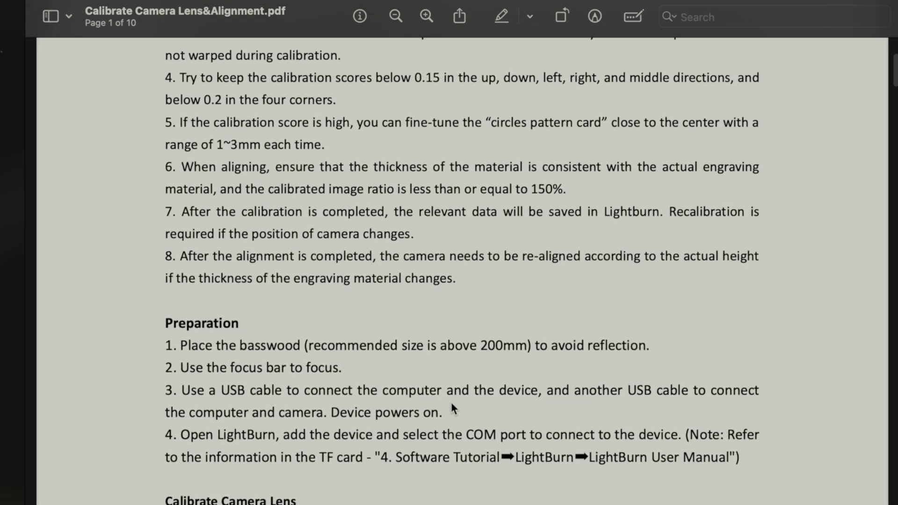
scroll("up", 3)
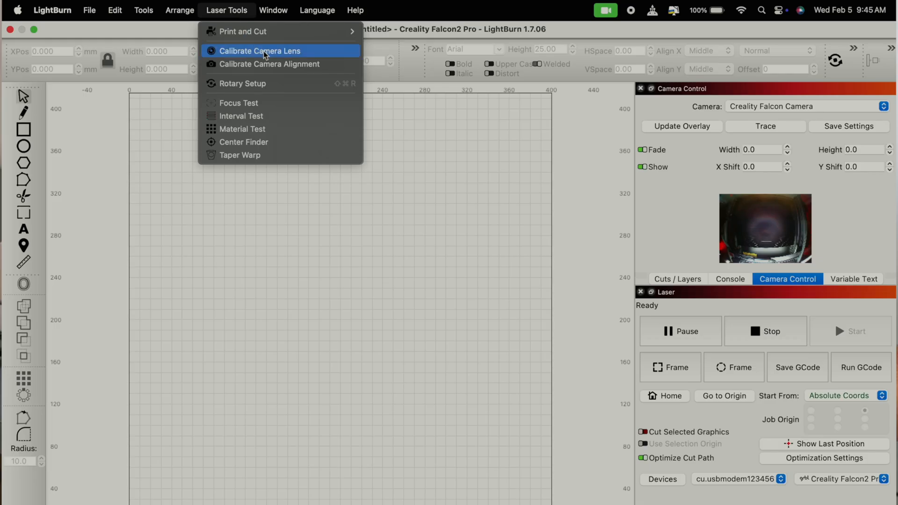
Start the lens calibration wizard with Standard Lens and advance to pattern capture
left_click(258, 51)
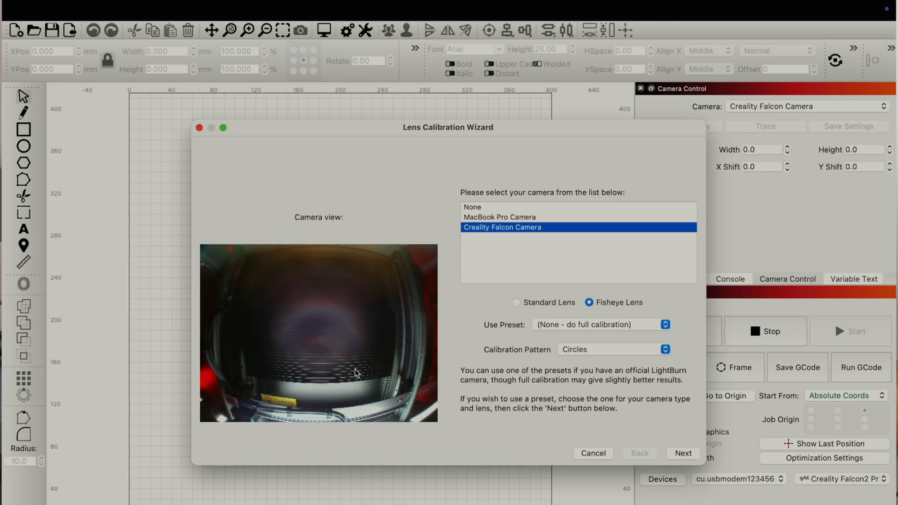
mouse_move(401, 358)
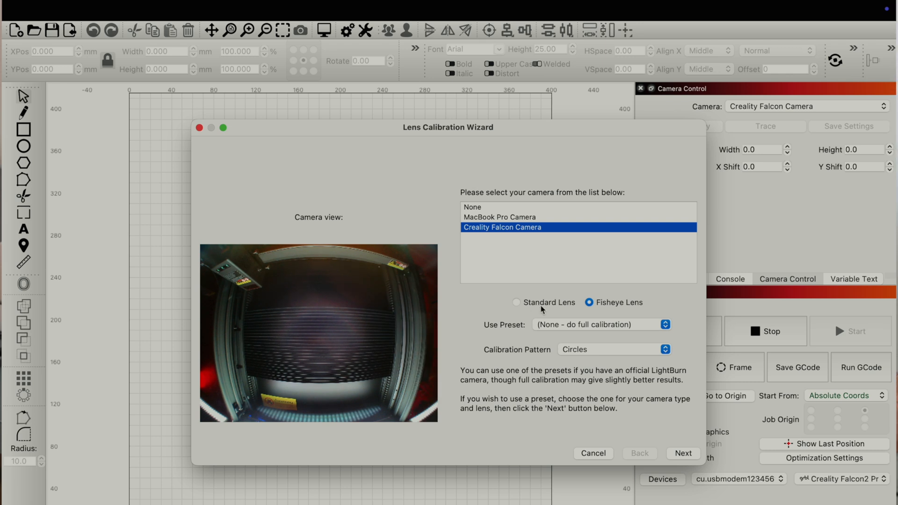
left_click(516, 303)
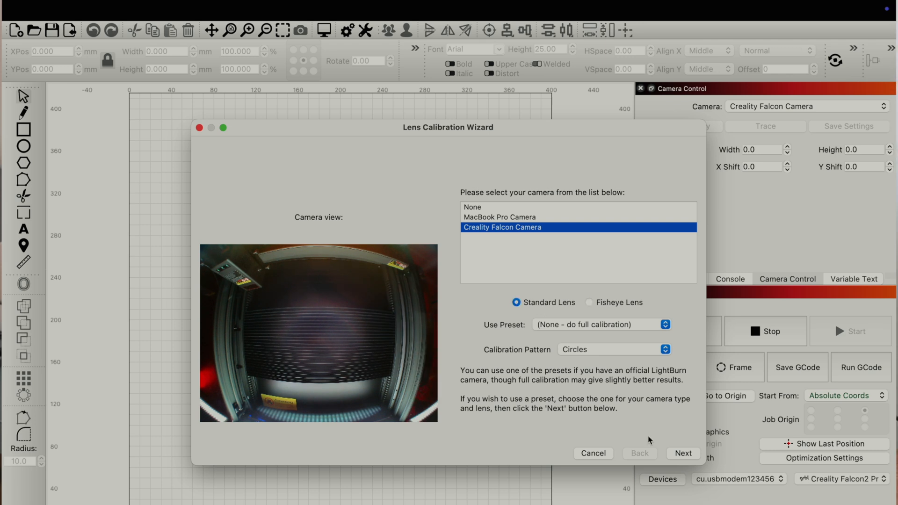
left_click(683, 454)
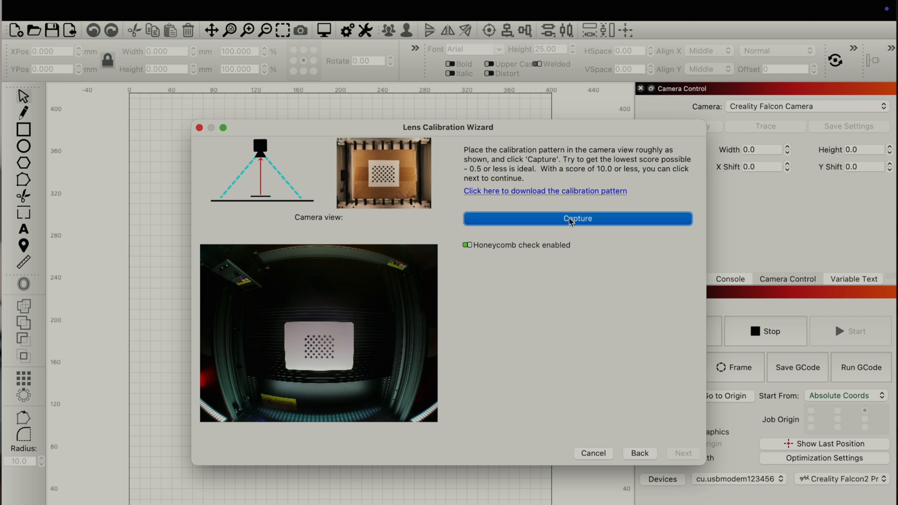
Capture the first calibration image, finding the pattern with a Great score of 0.08
left_click(577, 218)
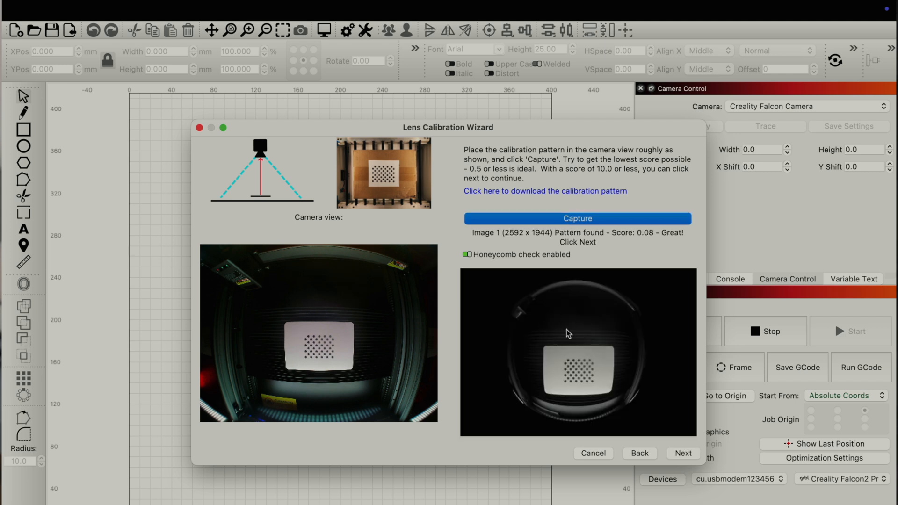
mouse_move(650, 245)
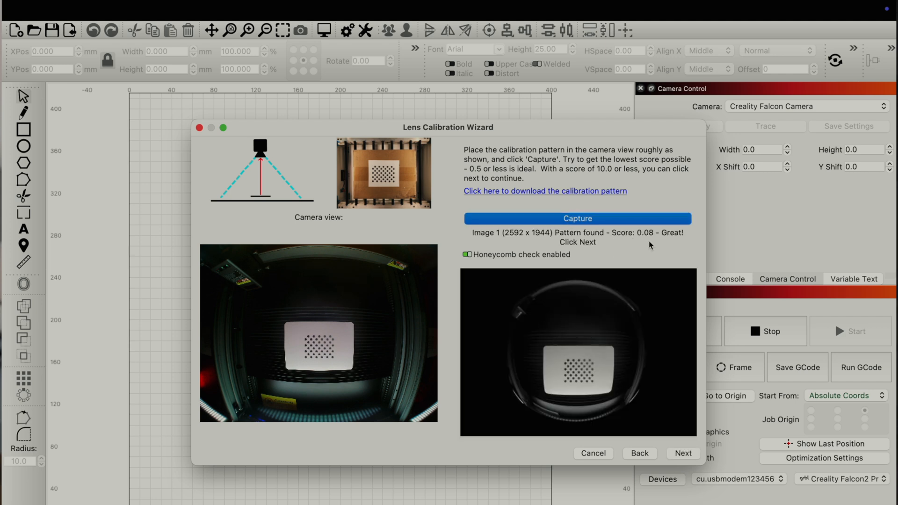
mouse_move(610, 176)
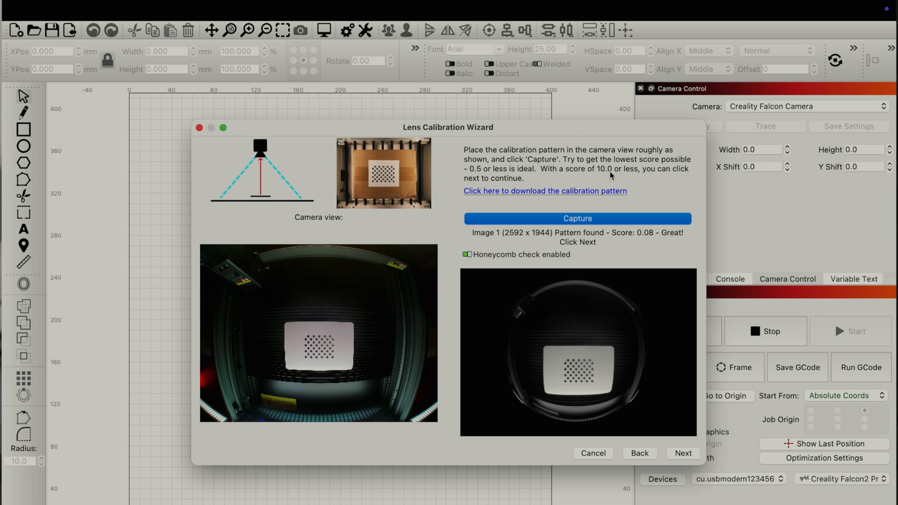
mouse_move(642, 171)
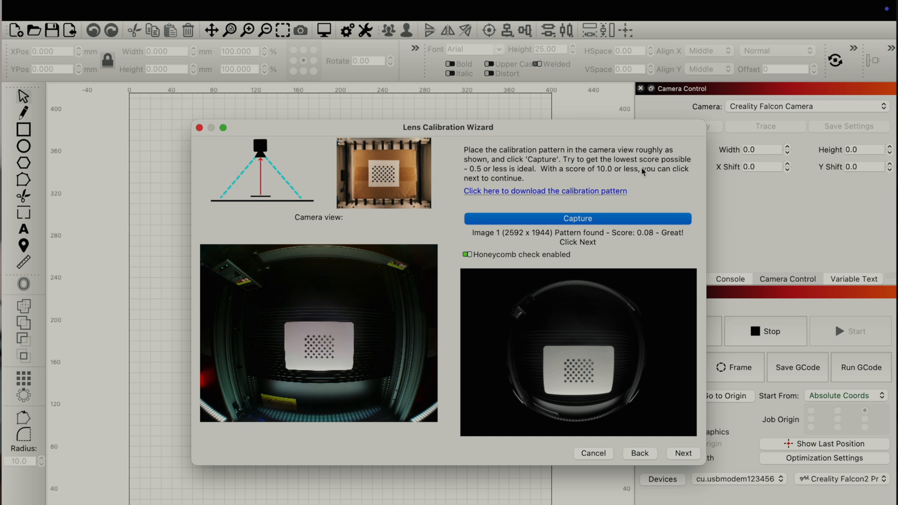
mouse_move(487, 181)
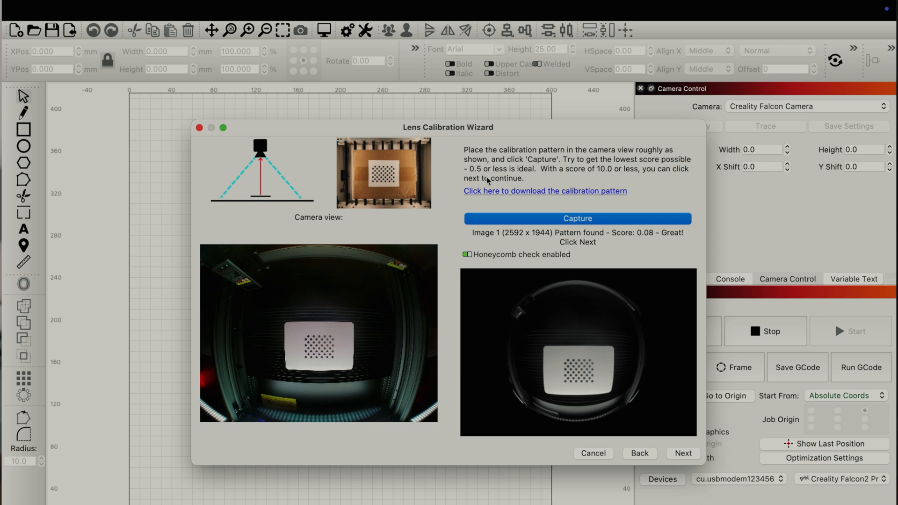
mouse_move(571, 203)
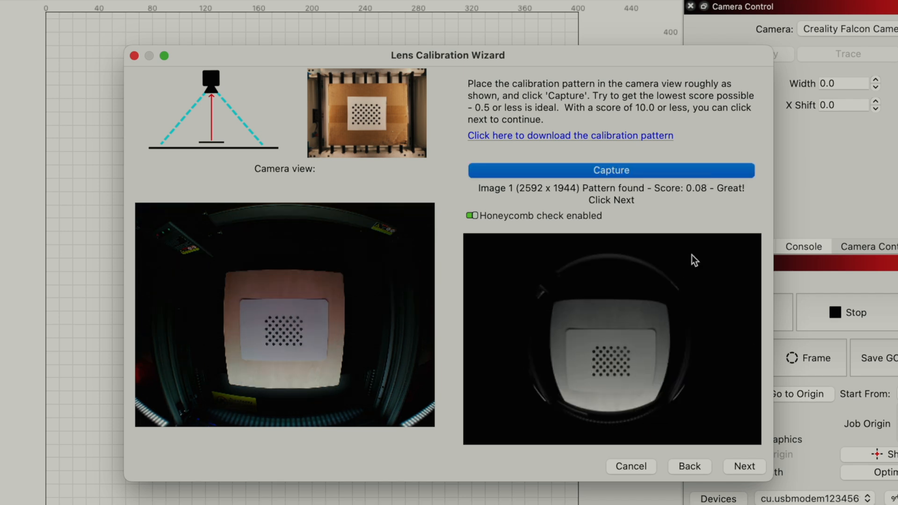
mouse_move(732, 373)
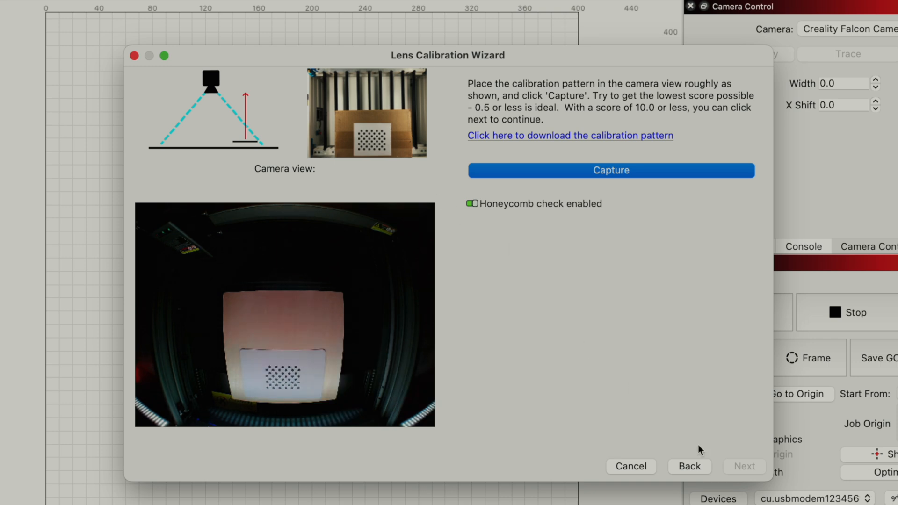
Capture calibration images two through nine, the ninth scoring 0.21, and reach the finish page
left_click(611, 170)
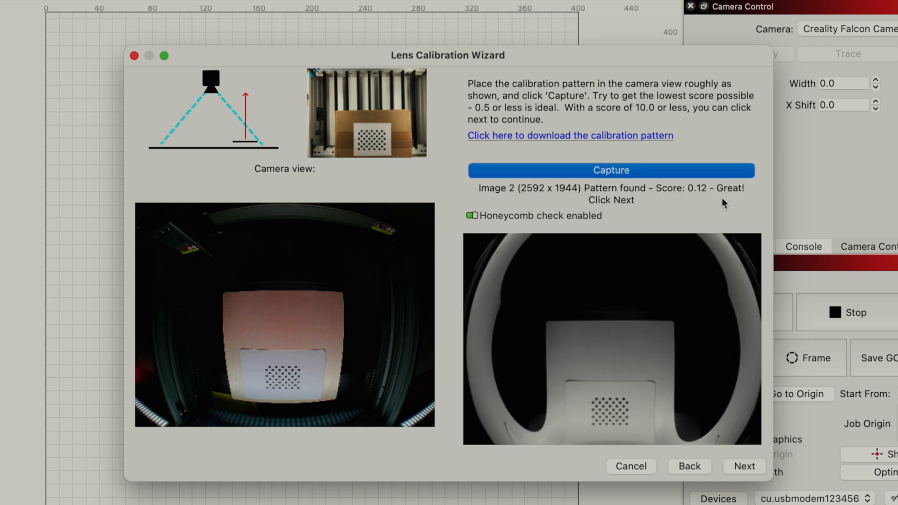
mouse_move(711, 201)
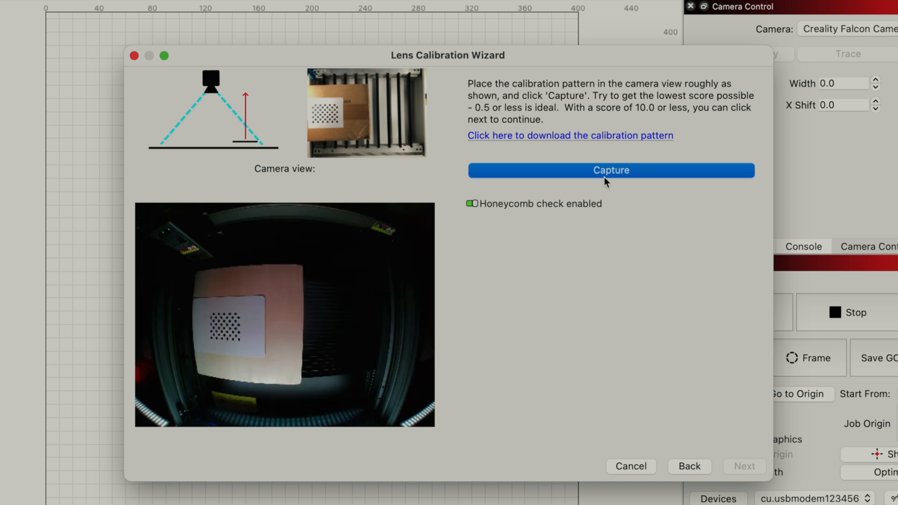
left_click(610, 170)
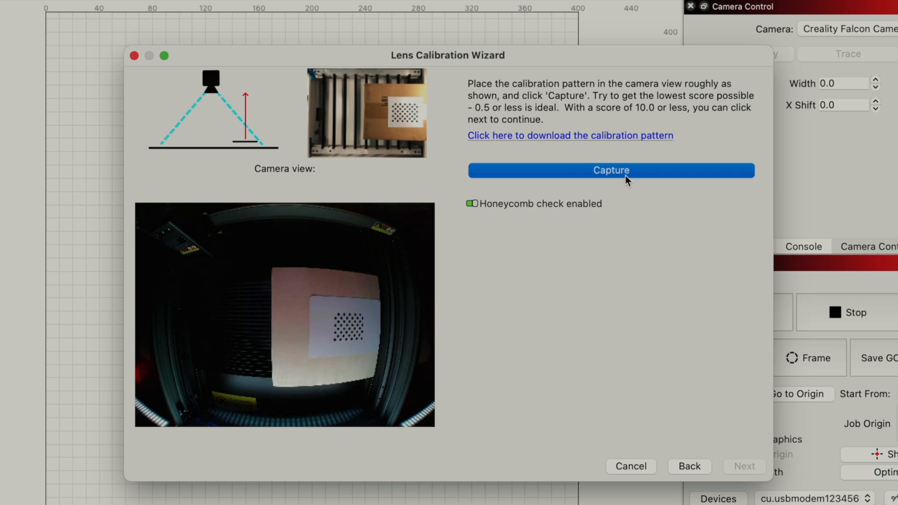
left_click(611, 170)
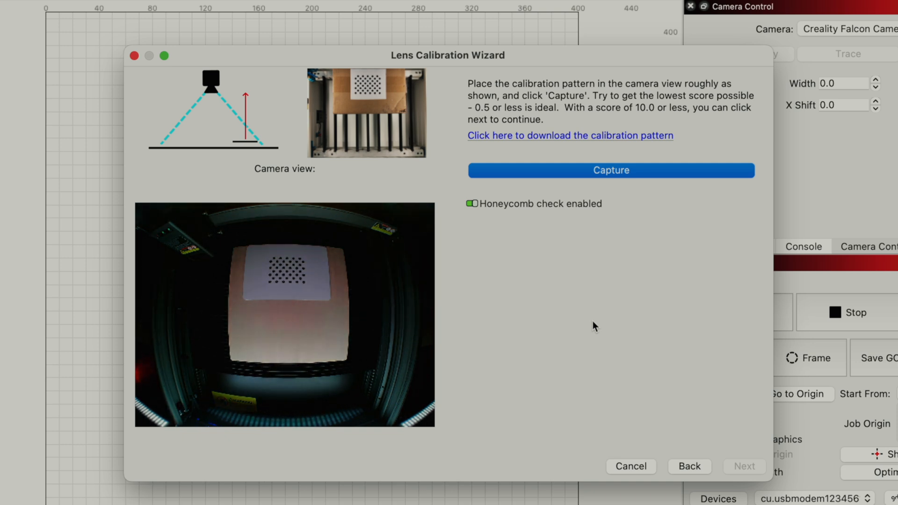
left_click(610, 171)
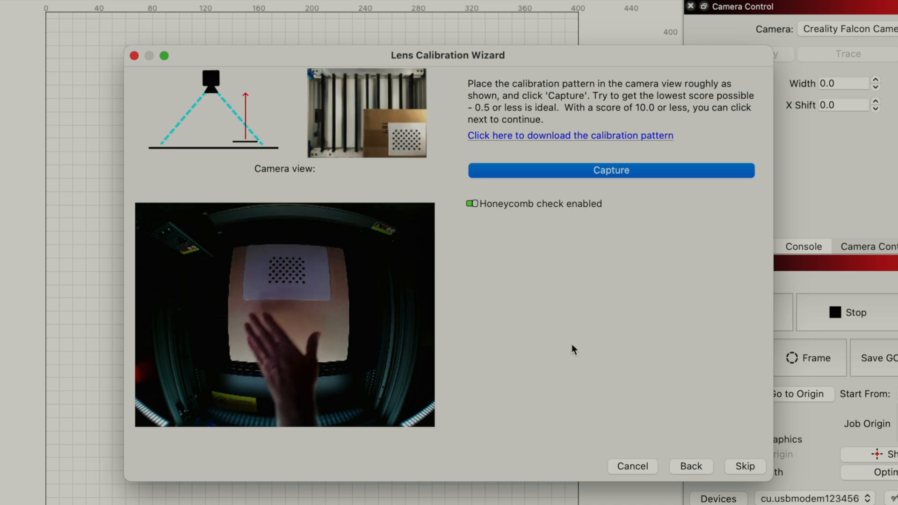
left_click(611, 170)
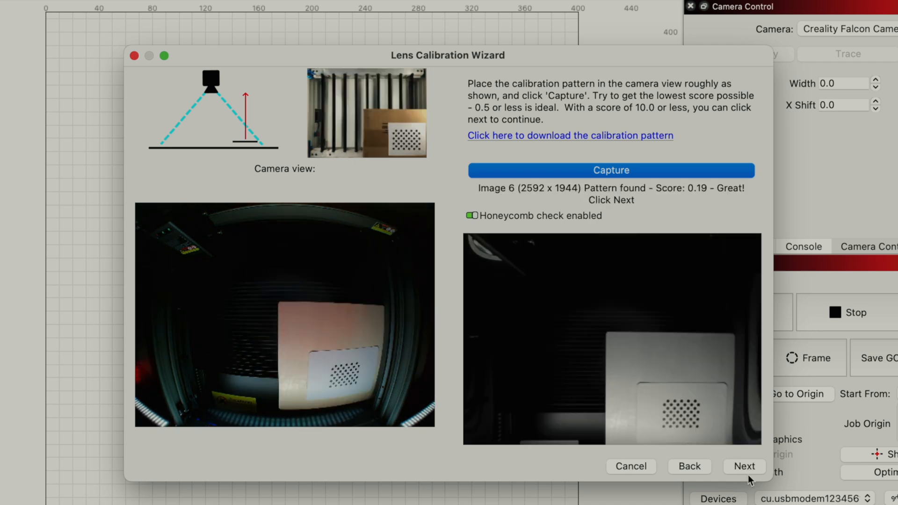
left_click(744, 466)
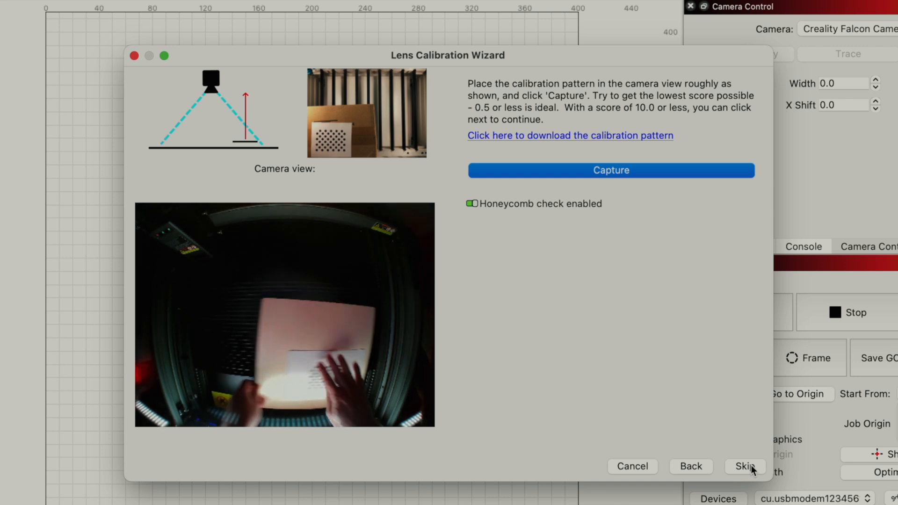
left_click(610, 170)
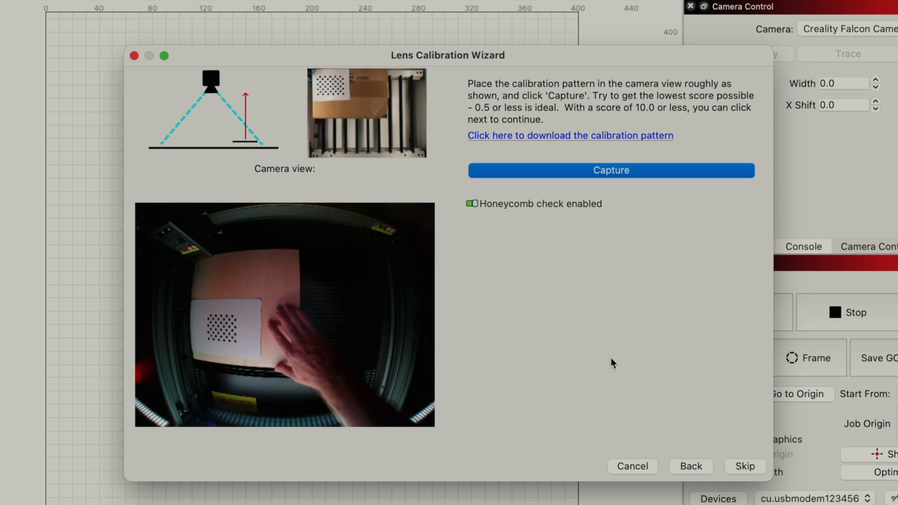
left_click(611, 170)
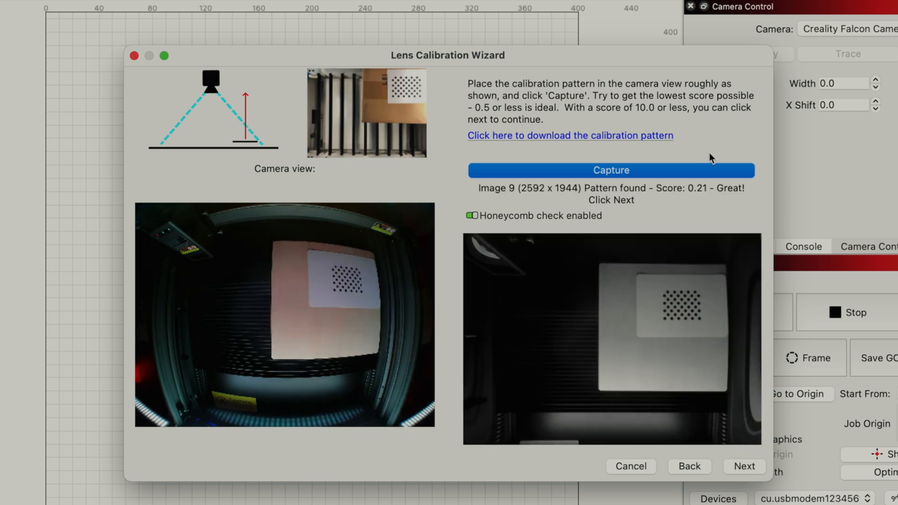
left_click(744, 466)
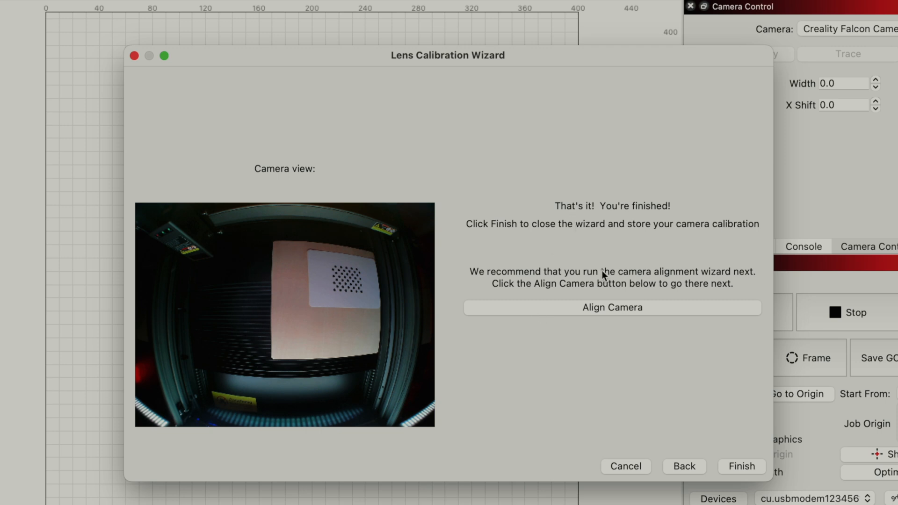
mouse_move(691, 274)
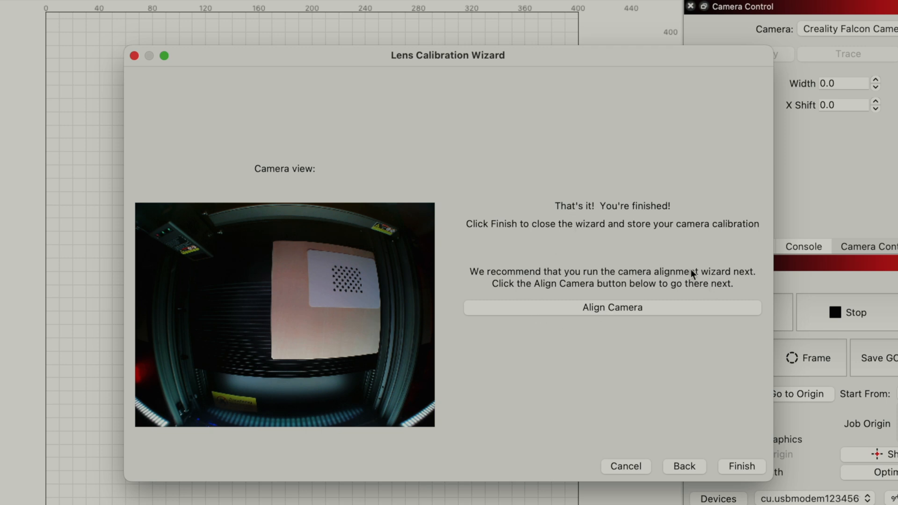
mouse_move(658, 398)
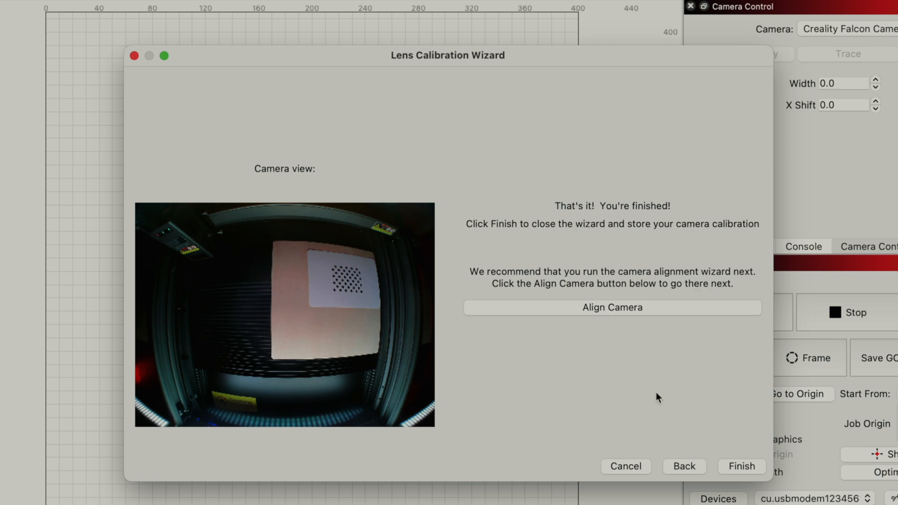
mouse_move(604, 313)
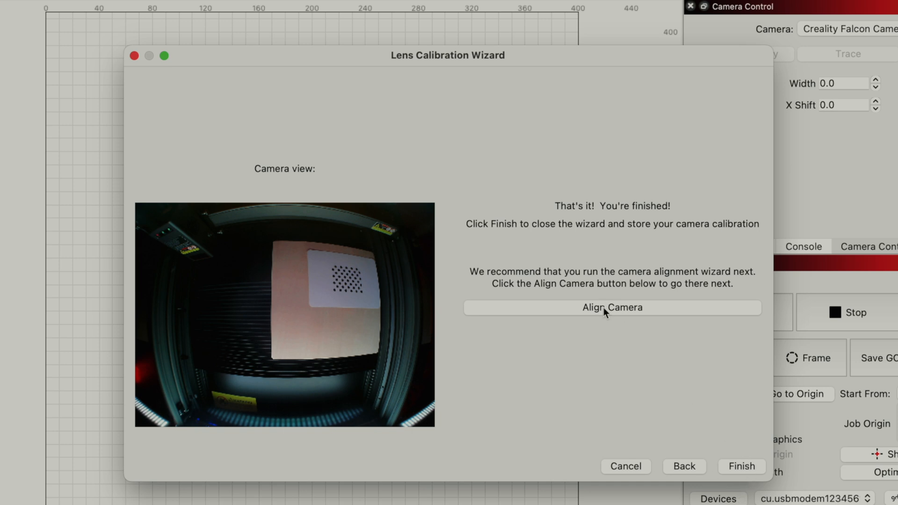
Launch the Camera Alignment Wizard from the lens calibration finish page
left_click(611, 308)
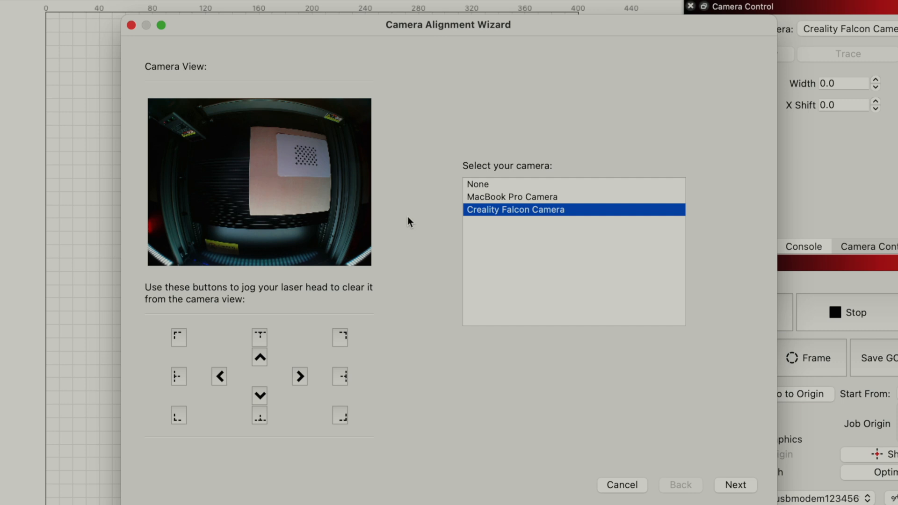
mouse_move(259, 396)
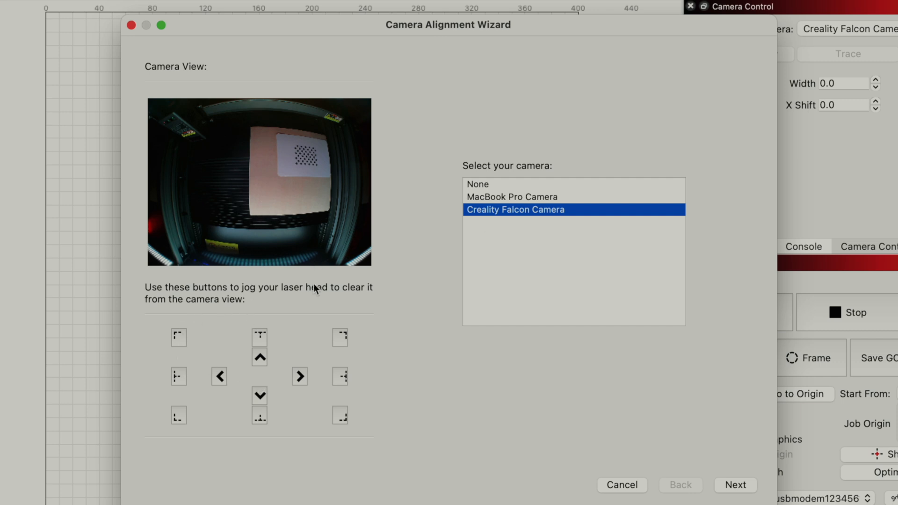
mouse_move(276, 457)
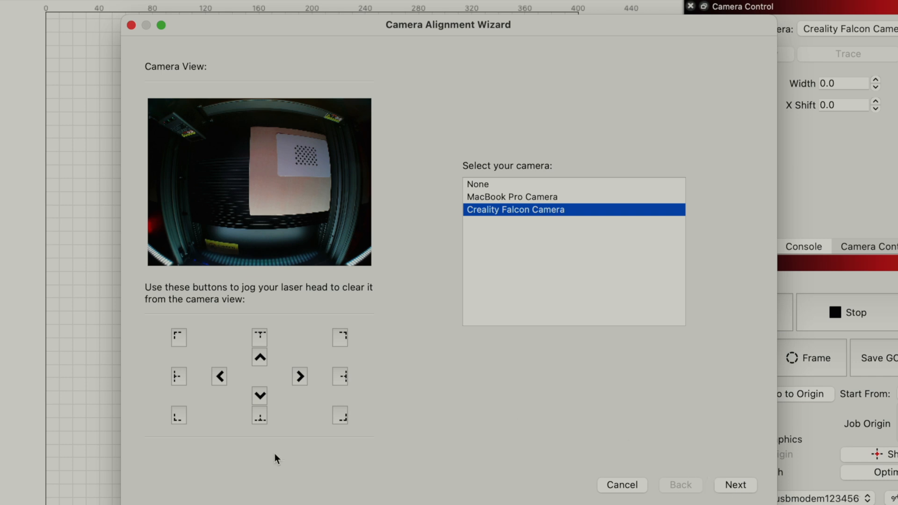
mouse_move(345, 375)
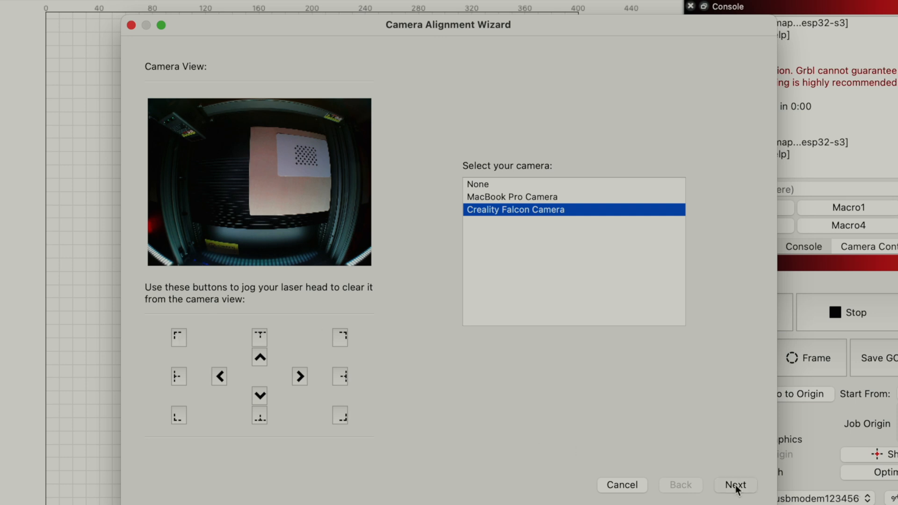
Accept the Creality Falcon Camera and frame the alignment target on the sheet
left_click(734, 485)
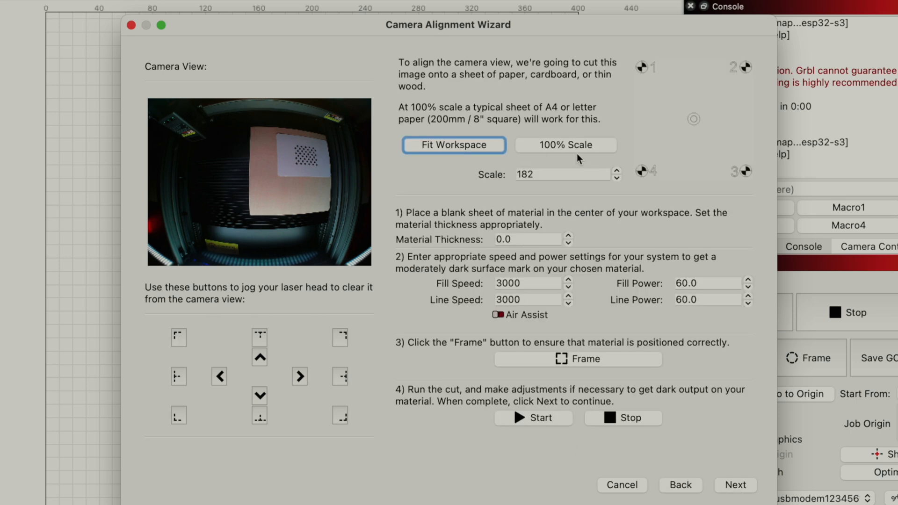
mouse_move(697, 39)
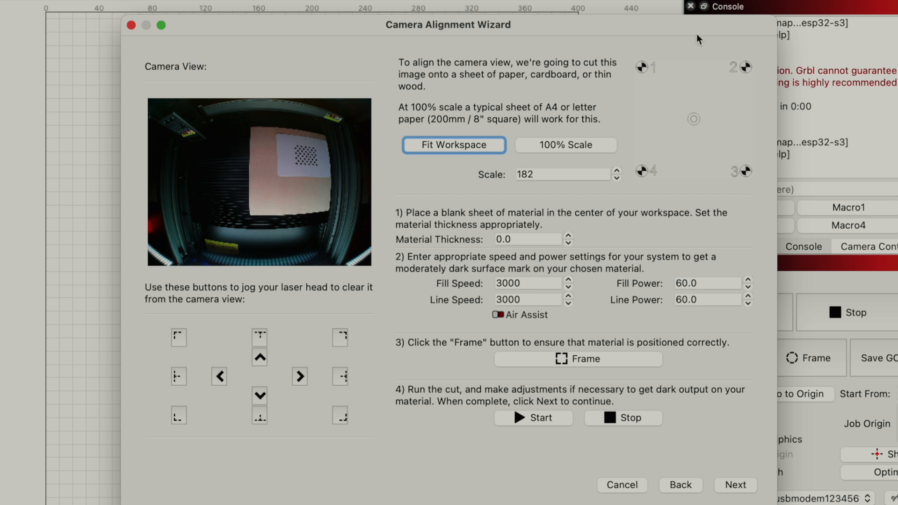
mouse_move(508, 209)
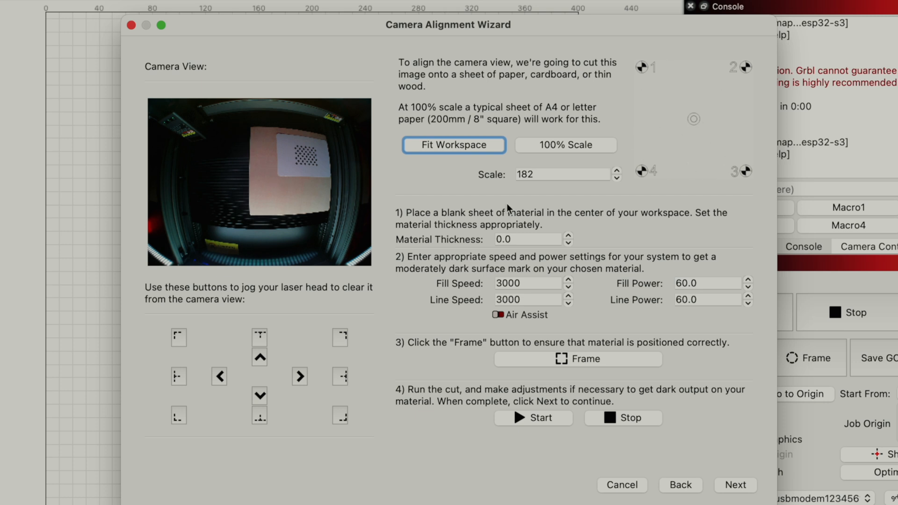
mouse_move(667, 395)
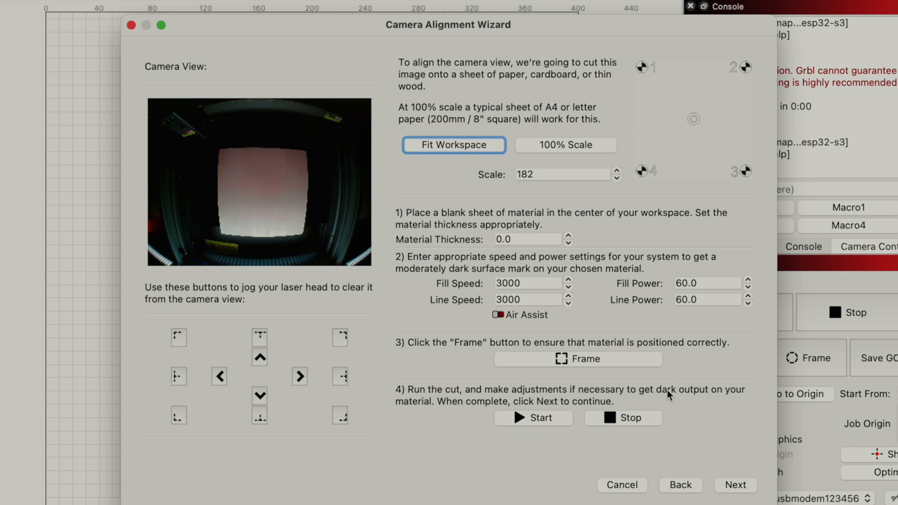
left_click(577, 359)
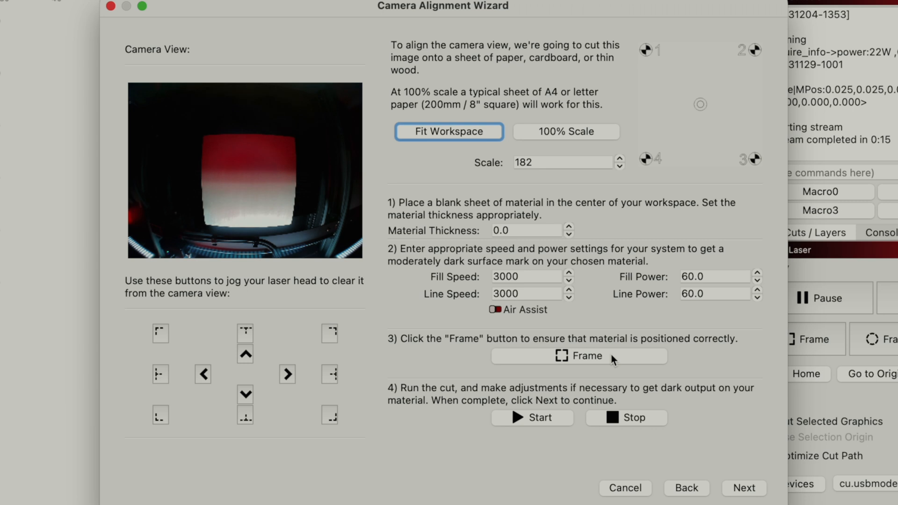
mouse_move(570, 132)
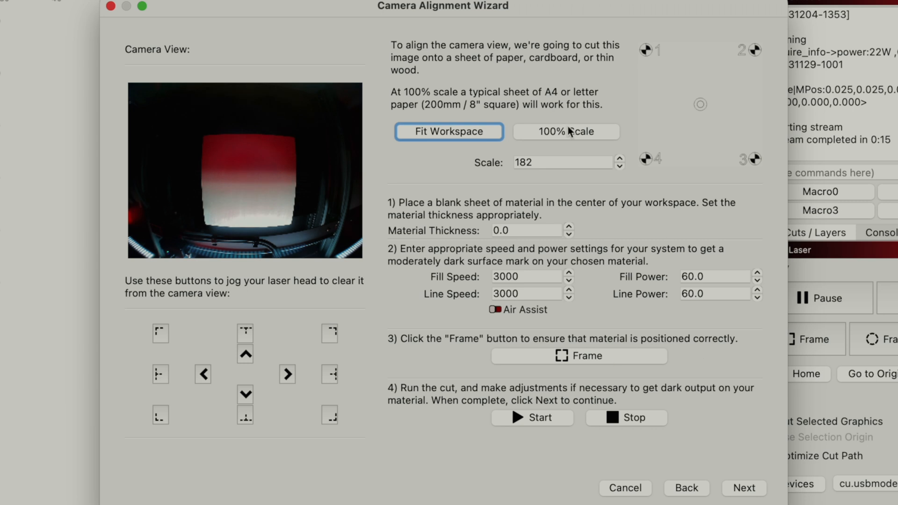
Set the alignment target to 100% scale and re-frame it on the sheet several times
left_click(566, 132)
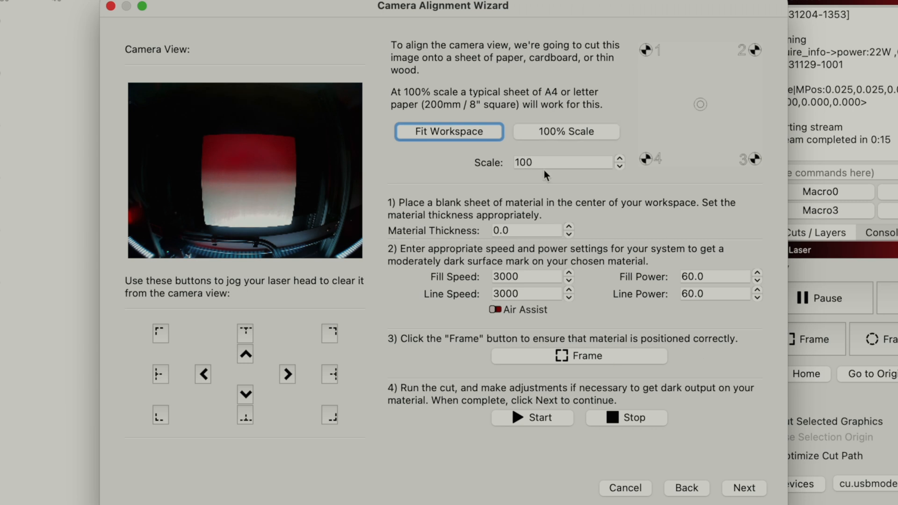
left_click(579, 356)
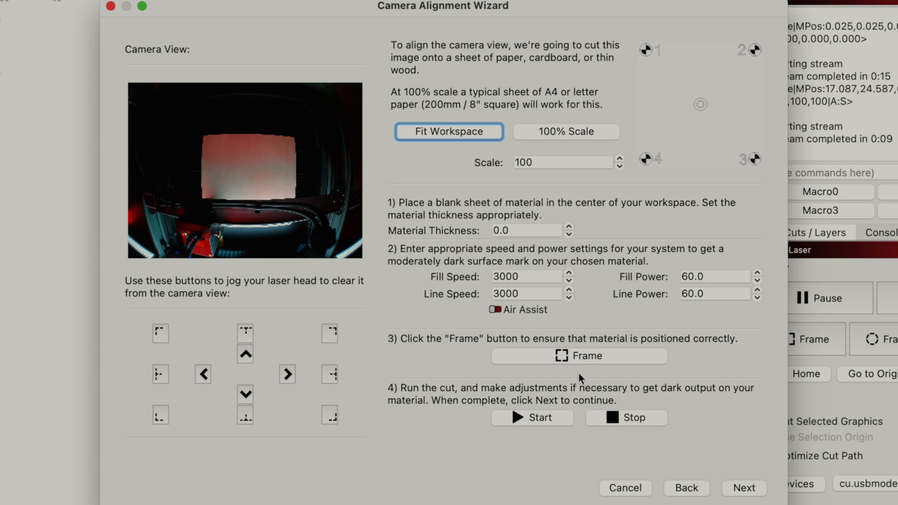
left_click(578, 355)
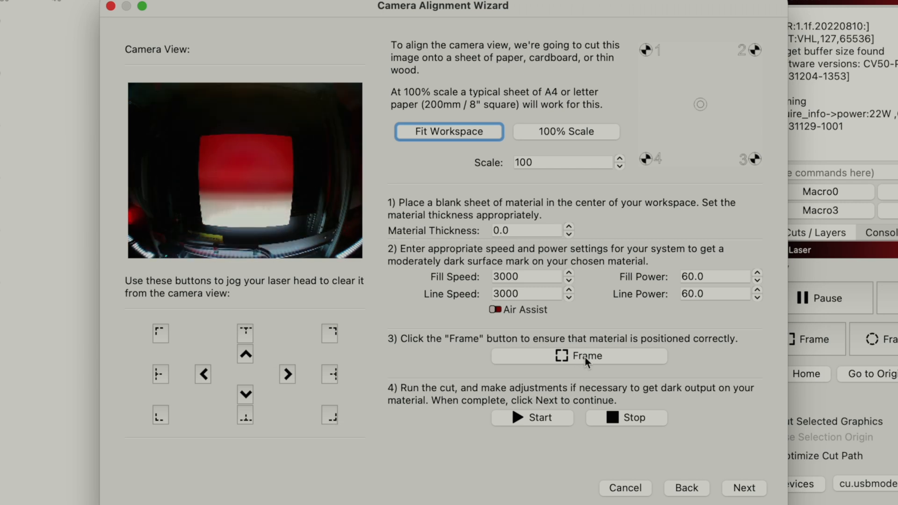
left_click(578, 356)
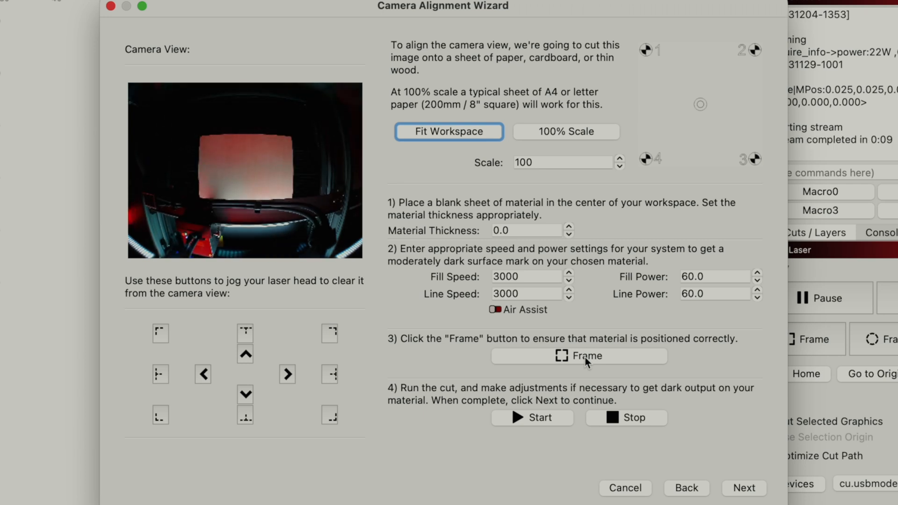
mouse_move(597, 240)
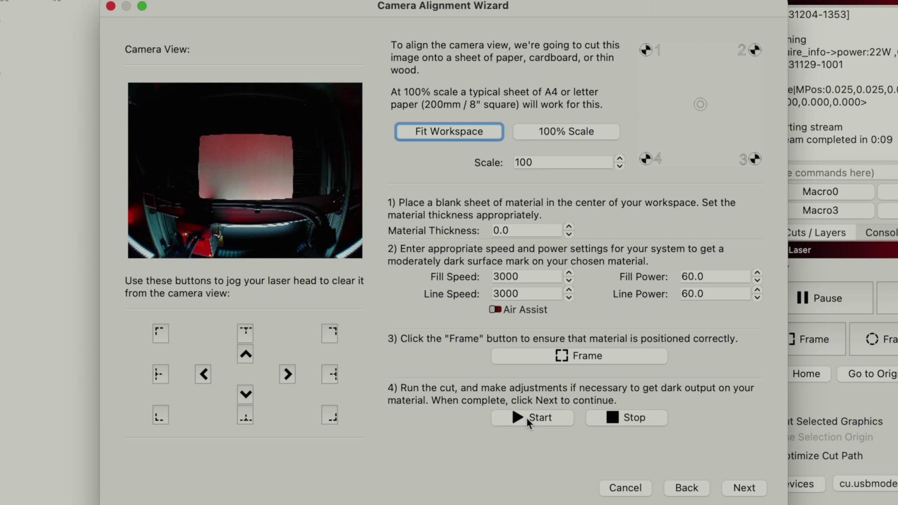
mouse_move(701, 292)
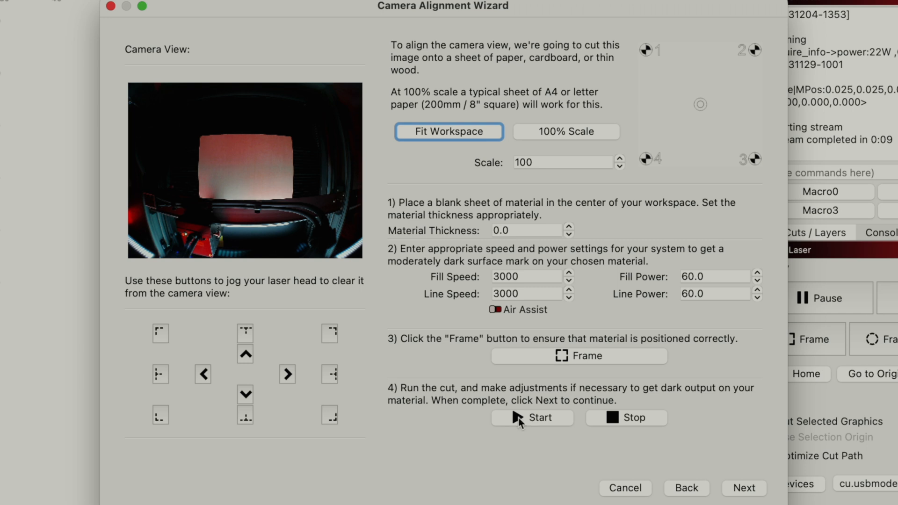
Burn the four numbered alignment marks onto the sheet
left_click(532, 417)
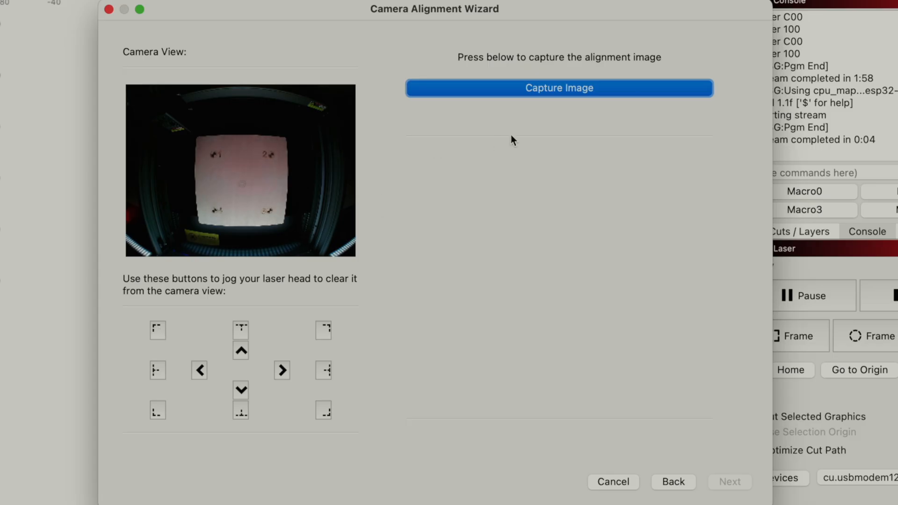
Capture the alignment image showing all four marks and move on to corner marking
left_click(559, 87)
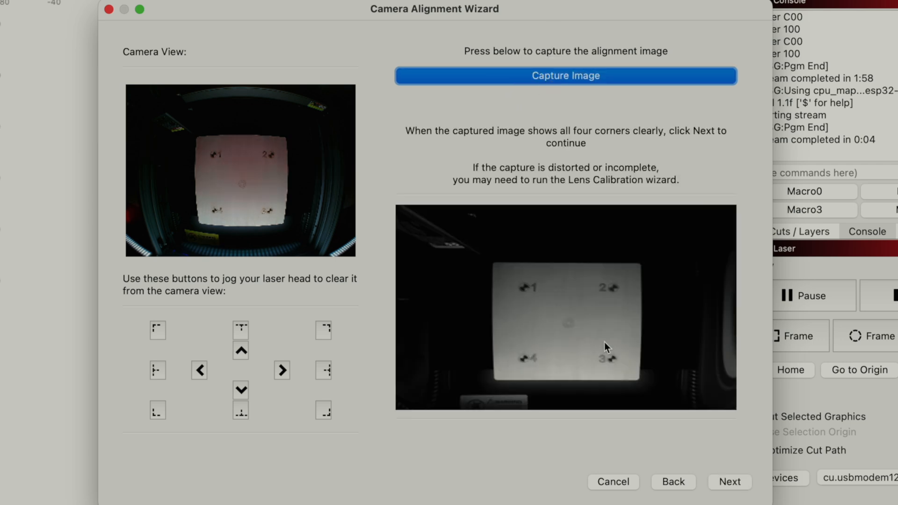
mouse_move(613, 383)
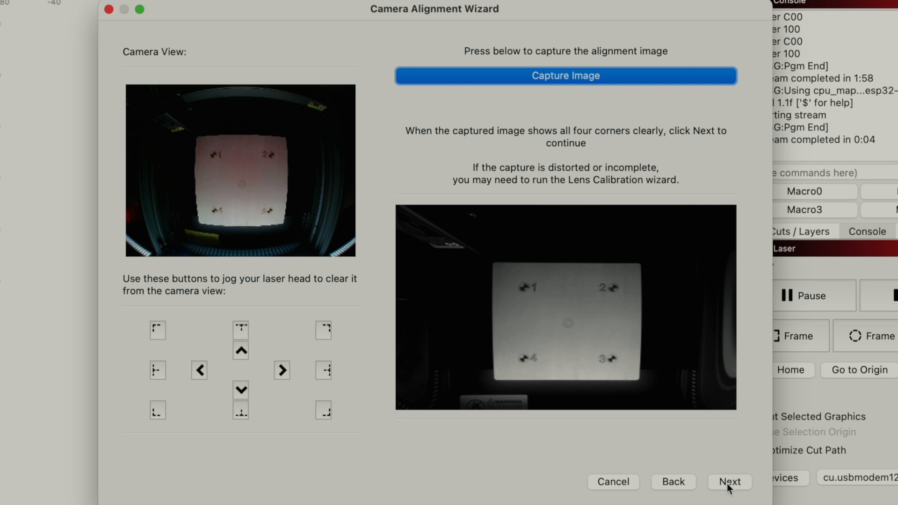
left_click(730, 482)
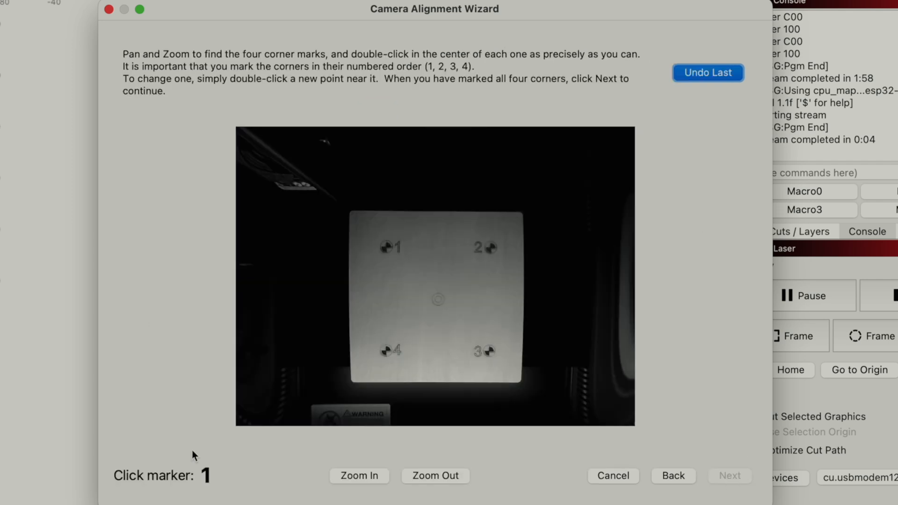
mouse_move(498, 354)
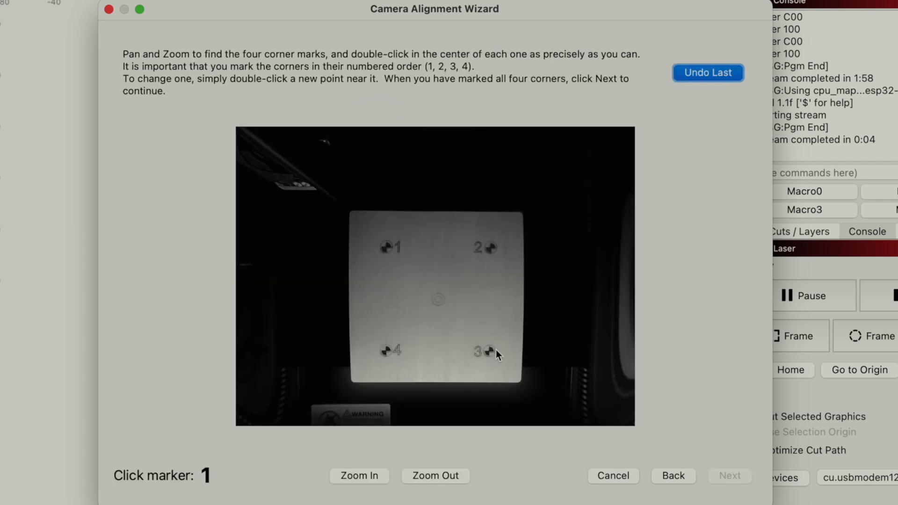
Zoom into the captured image and mark the centre of corner marker 1
left_click(359, 477)
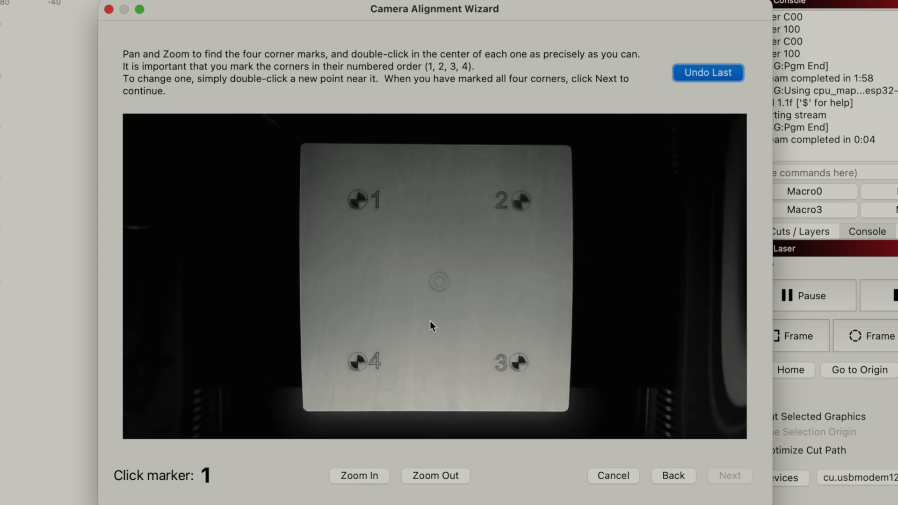
left_click(359, 476)
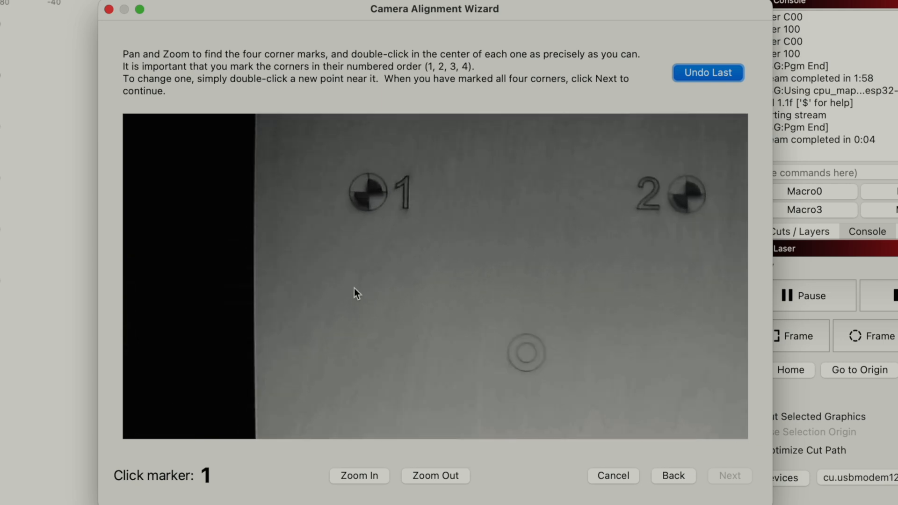
left_click(359, 476)
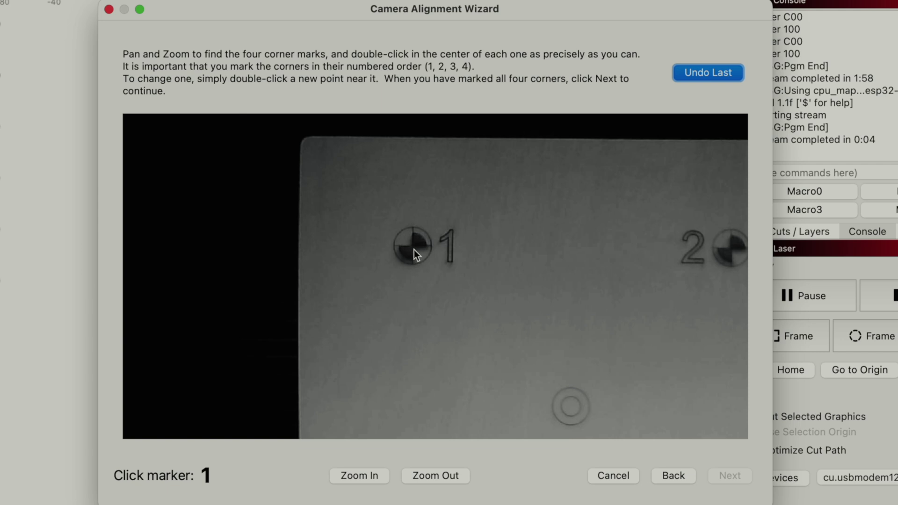
left_click(359, 476)
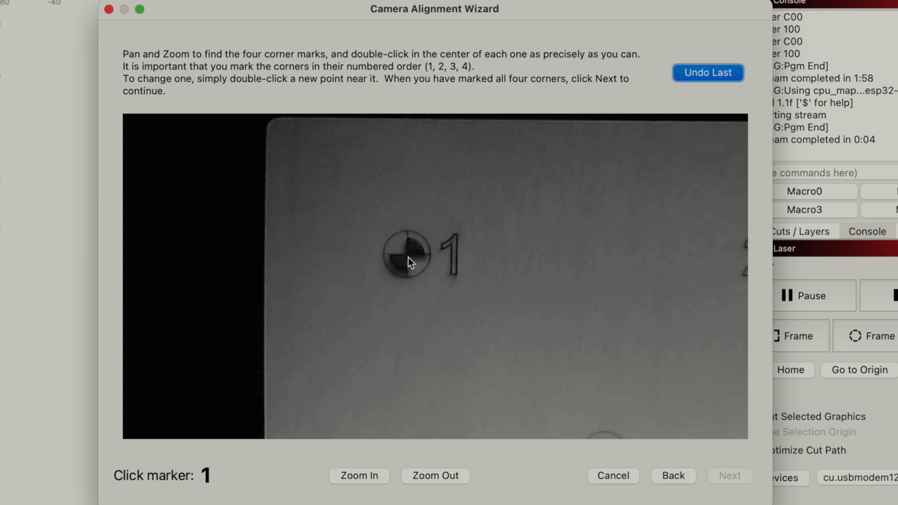
double_click(408, 256)
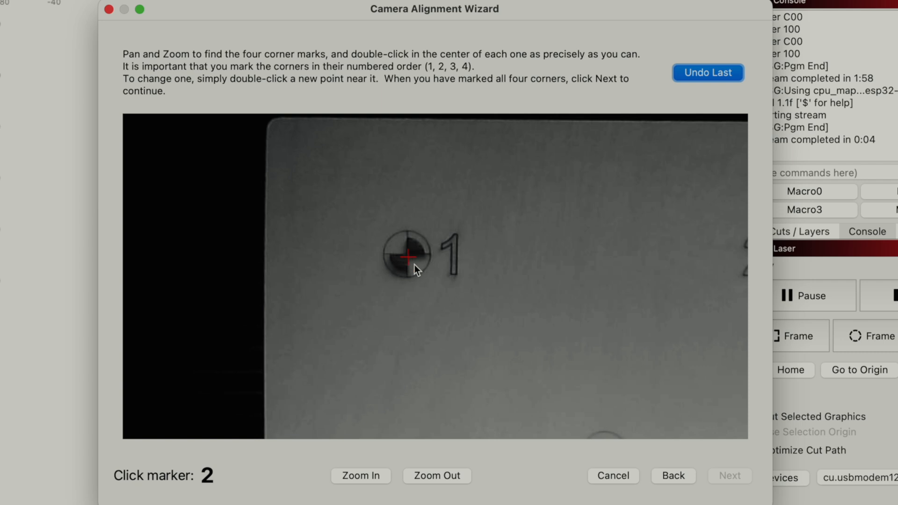
Mark the centres of corner markers 2, 3 and 4
left_click(436, 476)
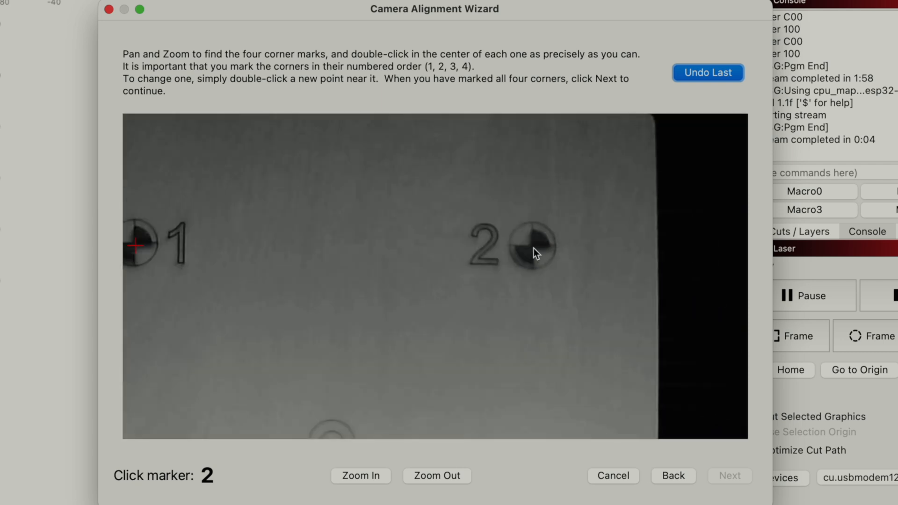
double_click(534, 247)
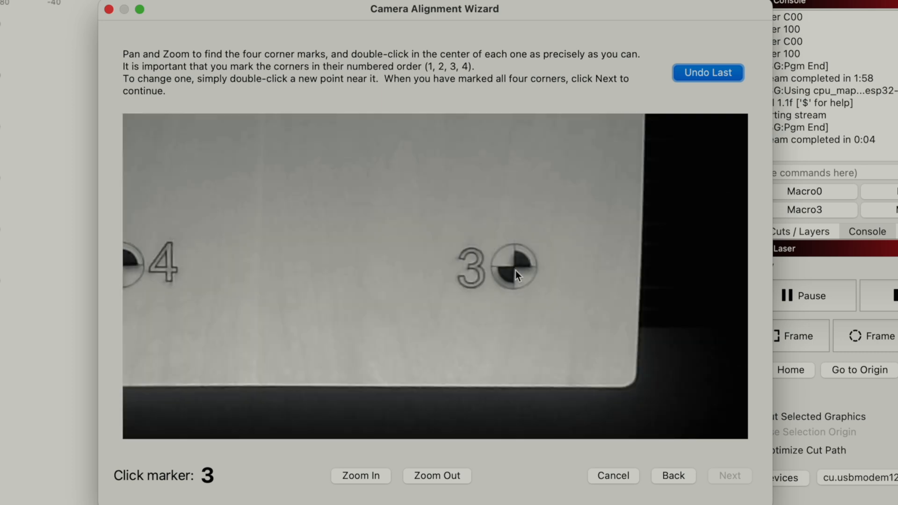
double_click(518, 265)
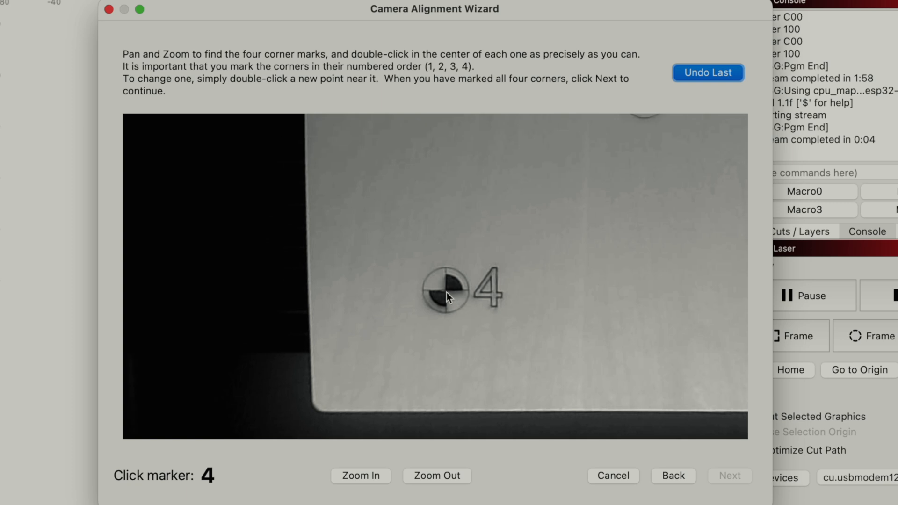
double_click(446, 295)
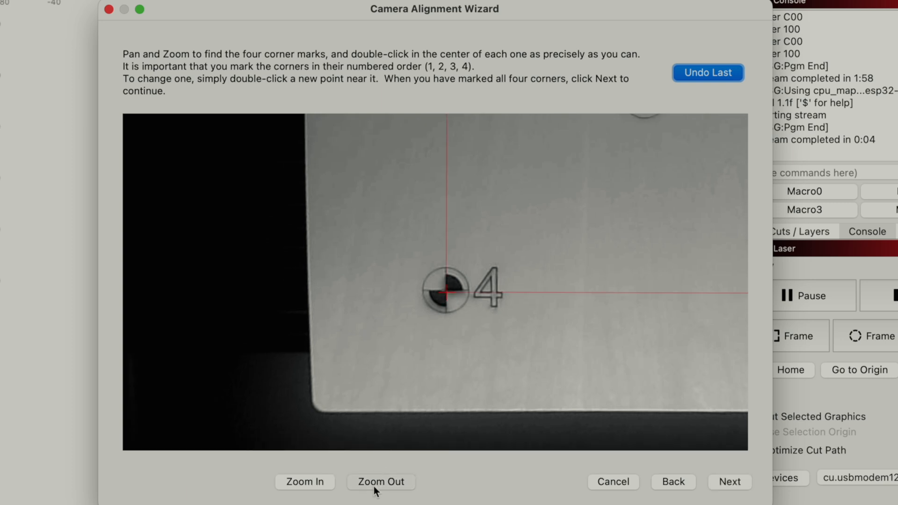
Zoom out to check all four marks, then finish the Camera Alignment Wizard
left_click(381, 481)
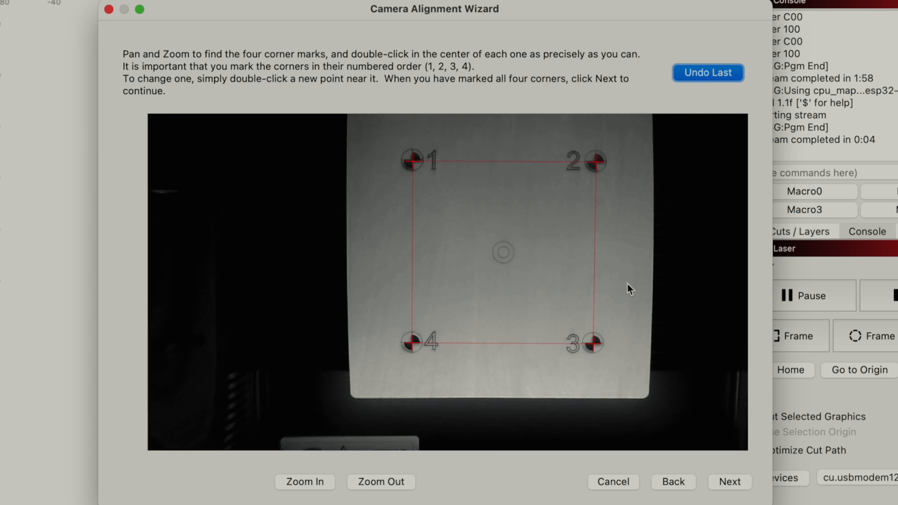
left_click(380, 482)
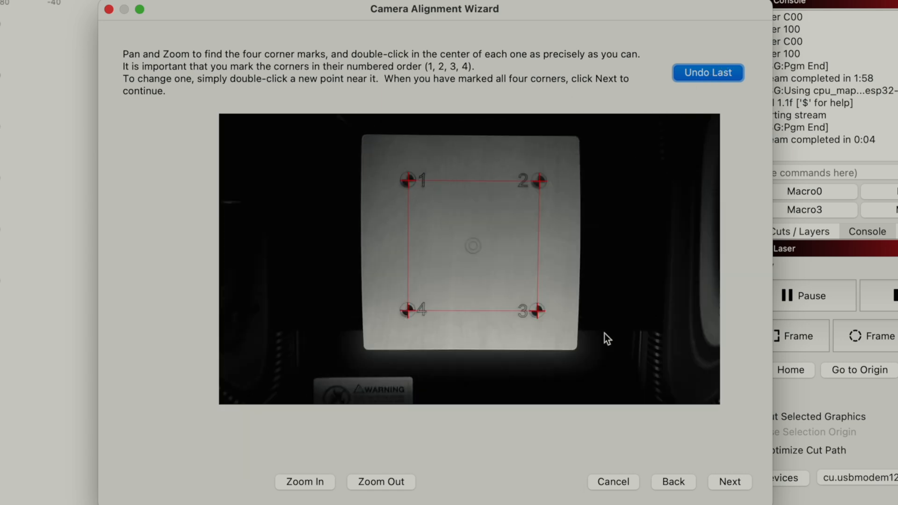
left_click(729, 481)
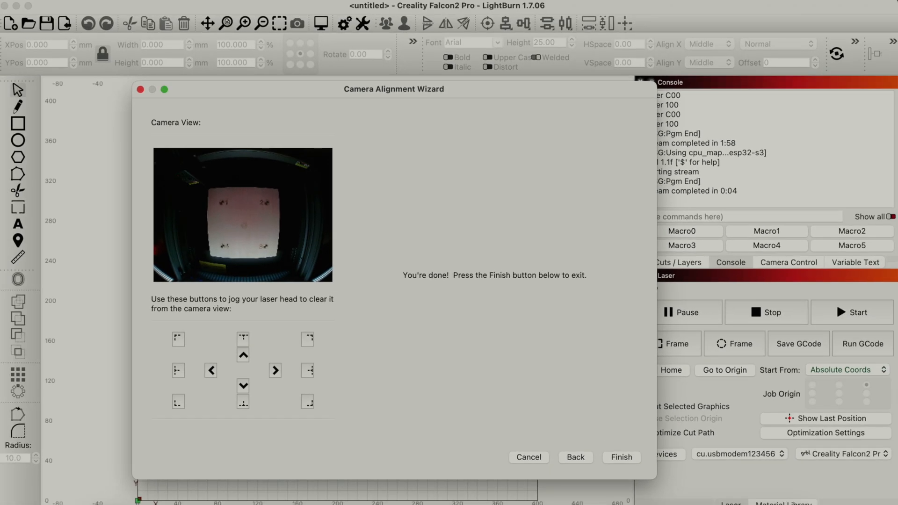
left_click(621, 457)
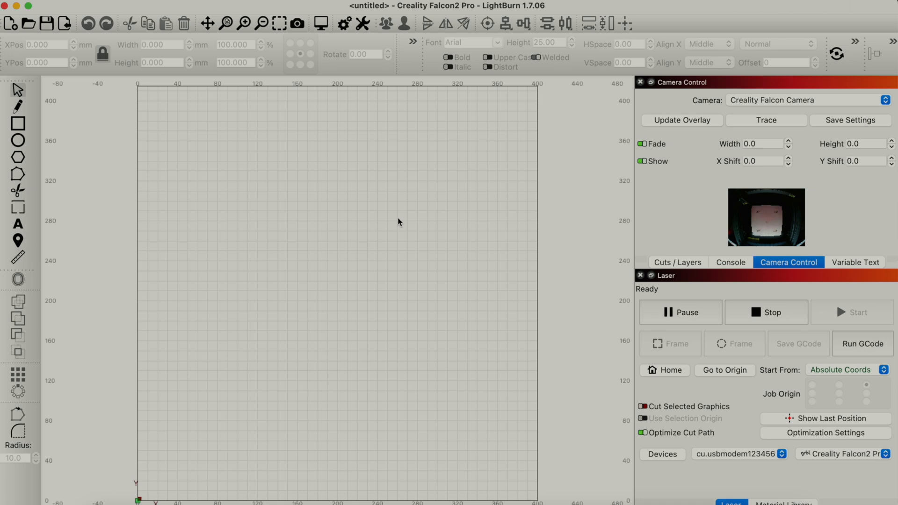
mouse_move(11, 23)
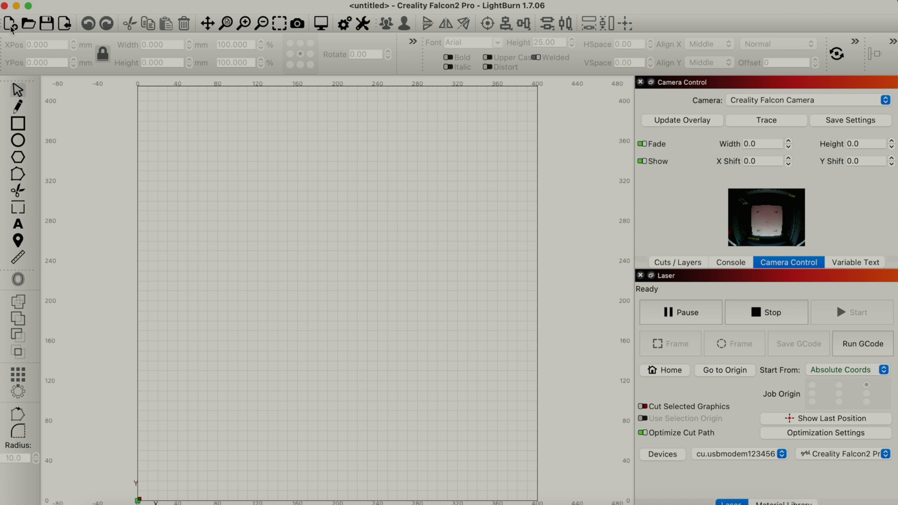
Import 'Eagle_Cut for 22W.gcode' from the G-Code/22W folder onto the workspace
left_click(27, 23)
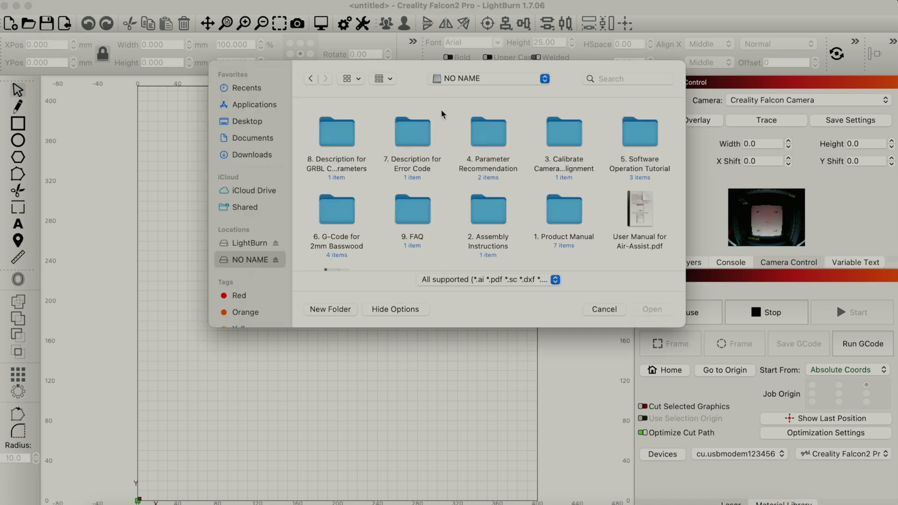
mouse_move(340, 228)
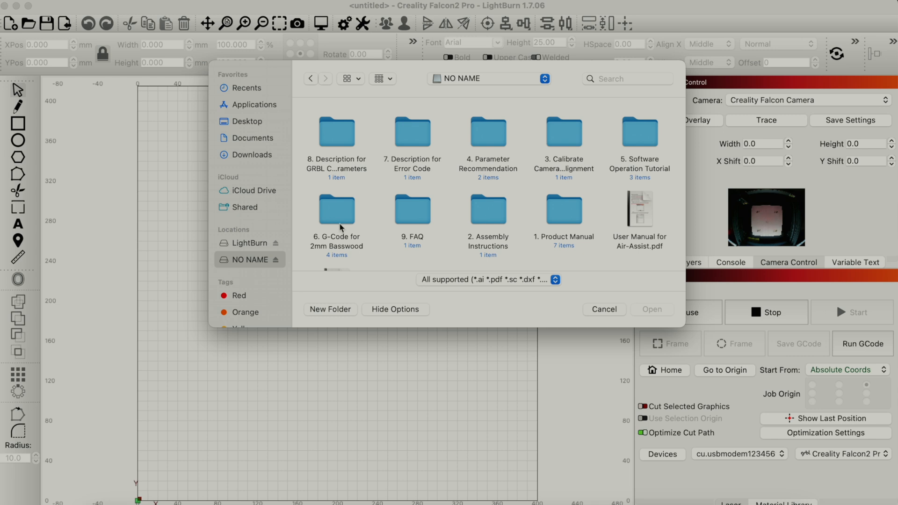
double_click(336, 209)
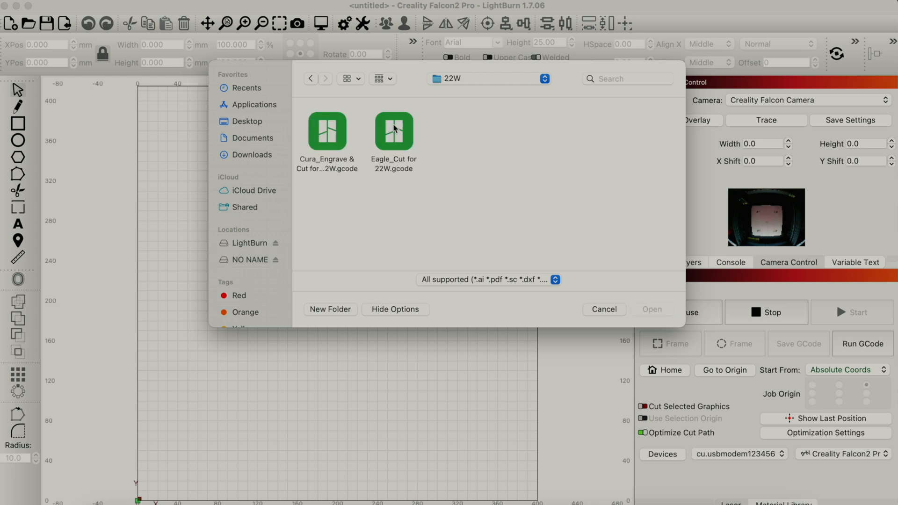
mouse_move(395, 164)
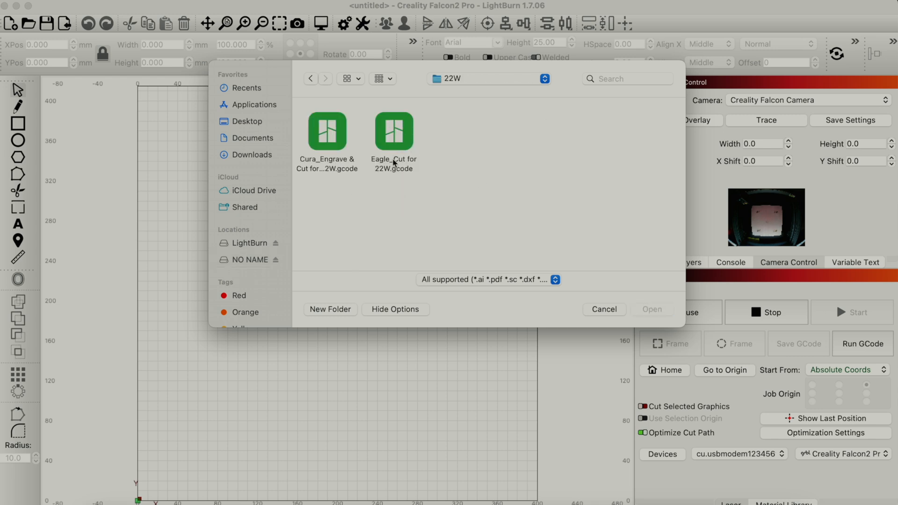
left_click(392, 129)
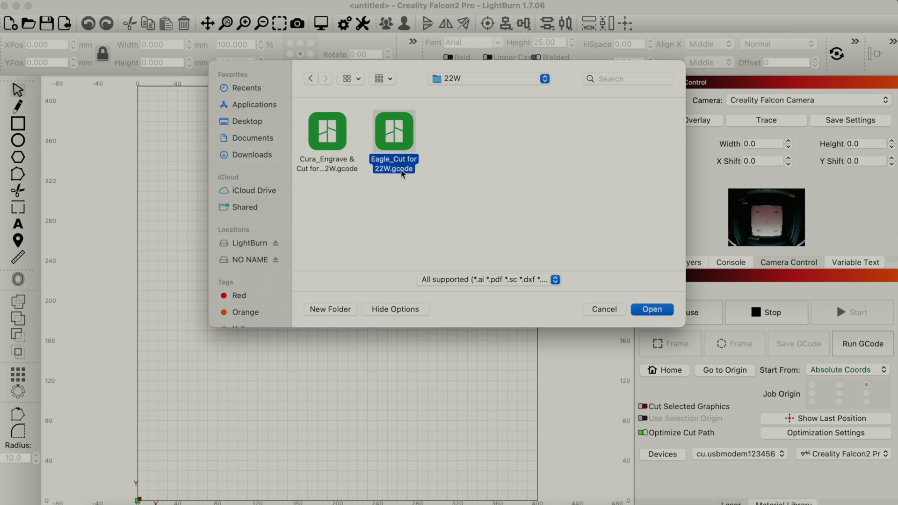
left_click(651, 309)
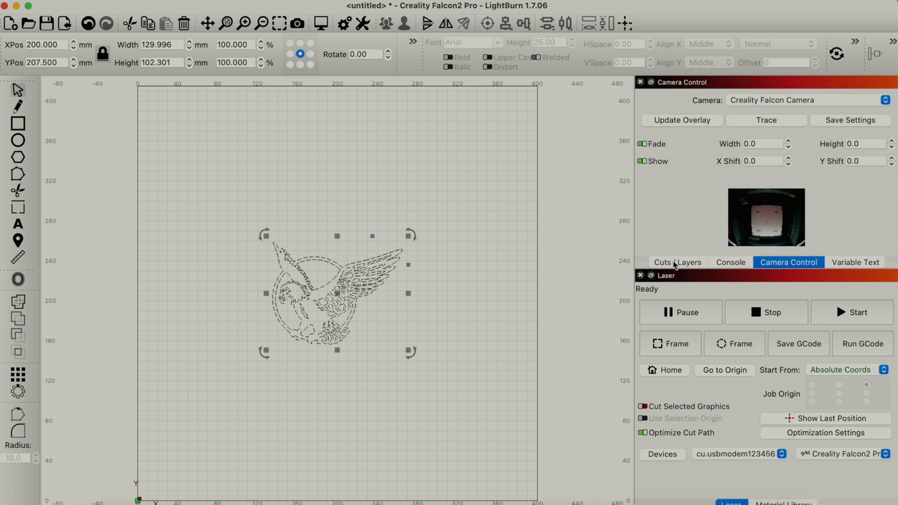
Raise the eagle cut layer's maximum power from 50% to 60% at 6000 mm/min
left_click(678, 262)
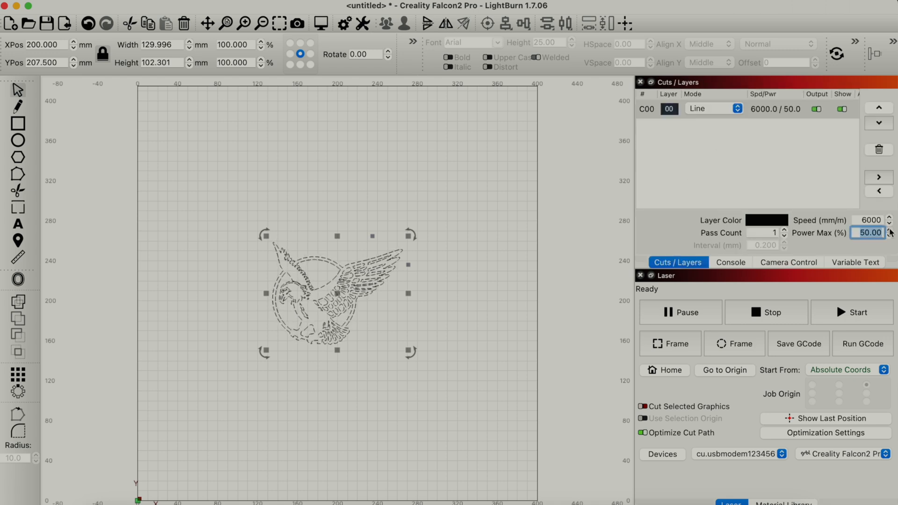
left_click(889, 229)
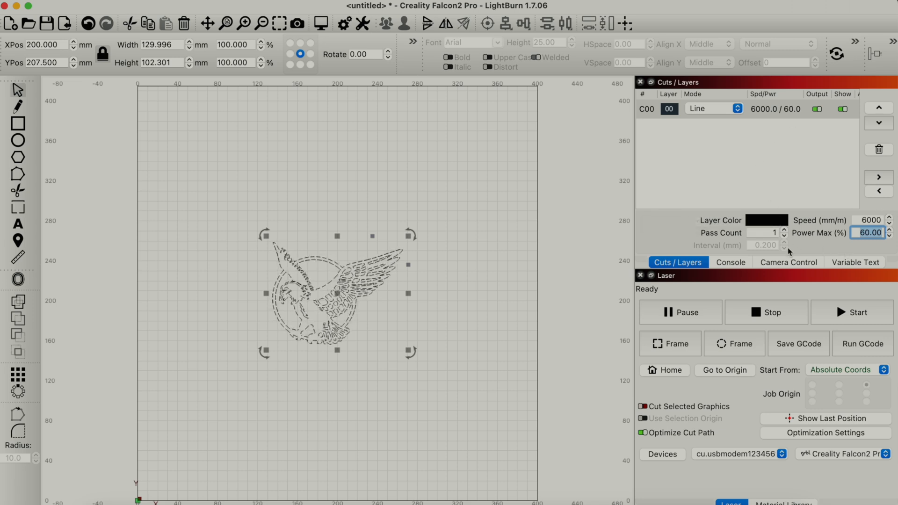
left_click(730, 262)
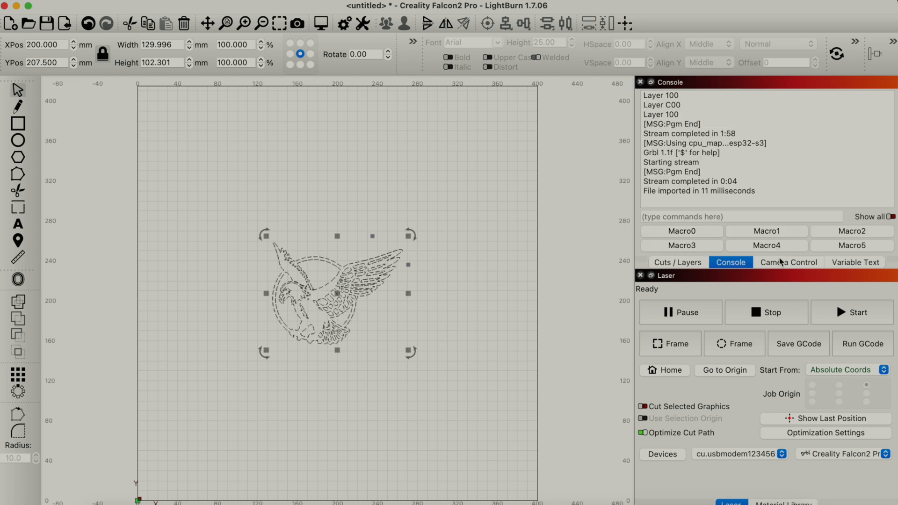
left_click(789, 263)
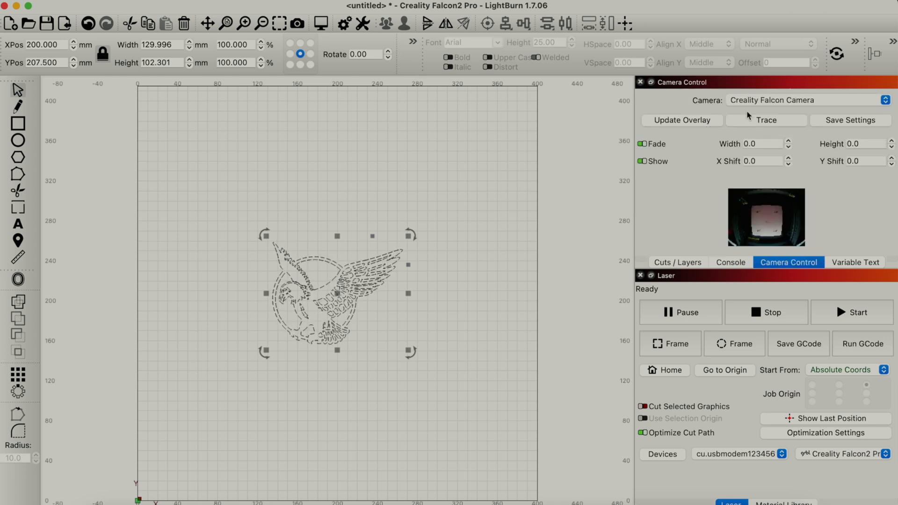
mouse_move(671, 130)
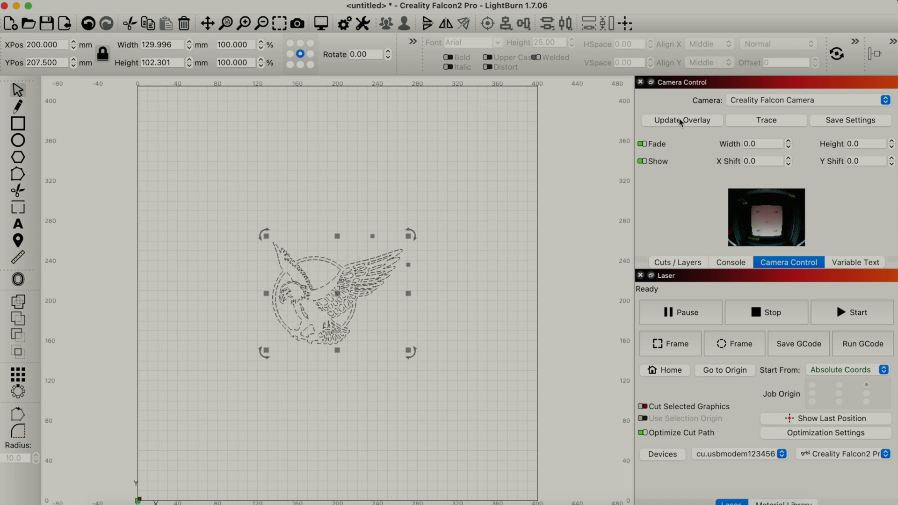
Update the camera overlay and drag the eagle design onto the board image
left_click(682, 120)
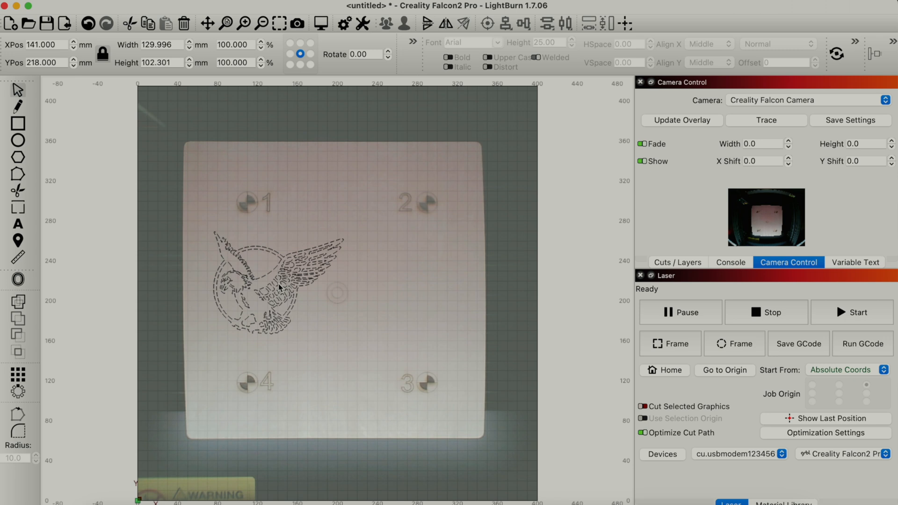
left_click_drag(278, 280, 310, 284)
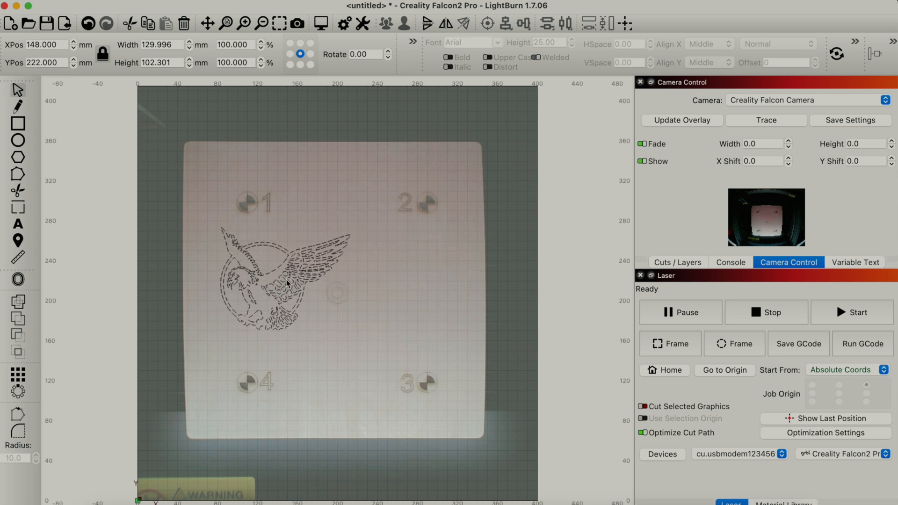
left_click(283, 281)
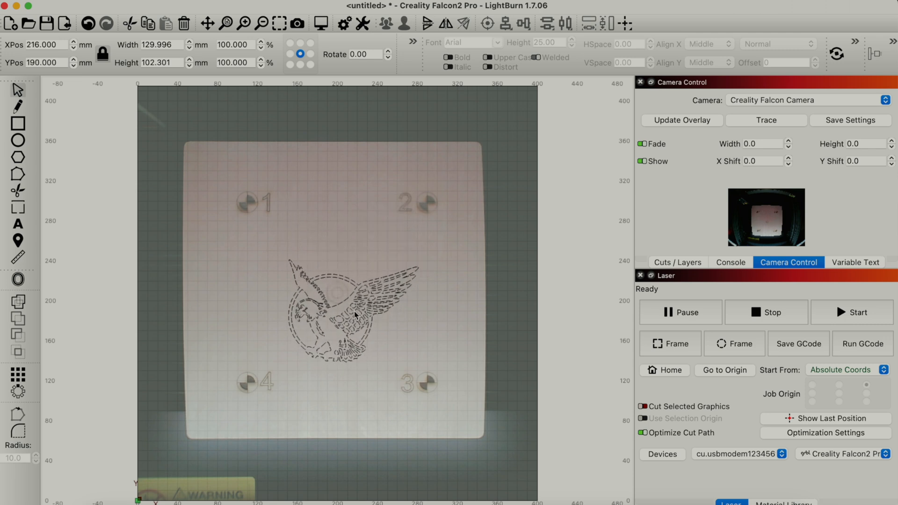
left_click(350, 312)
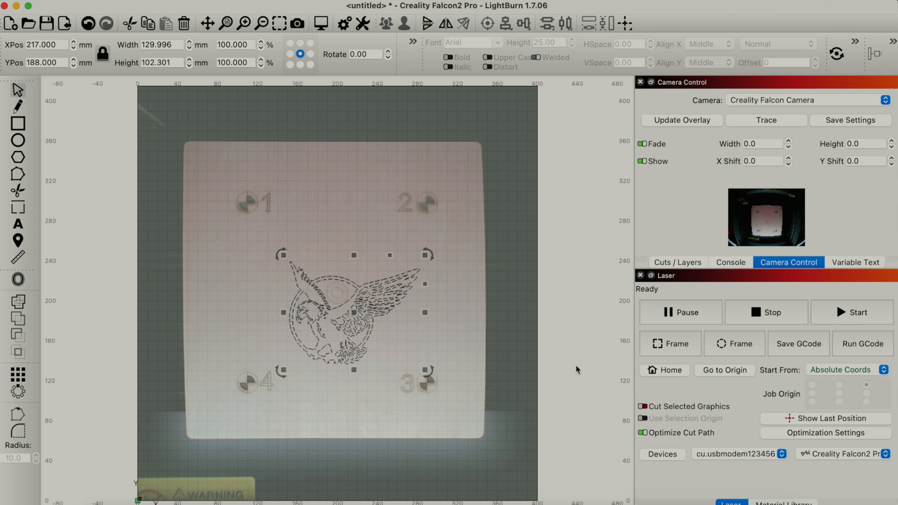
mouse_move(740, 344)
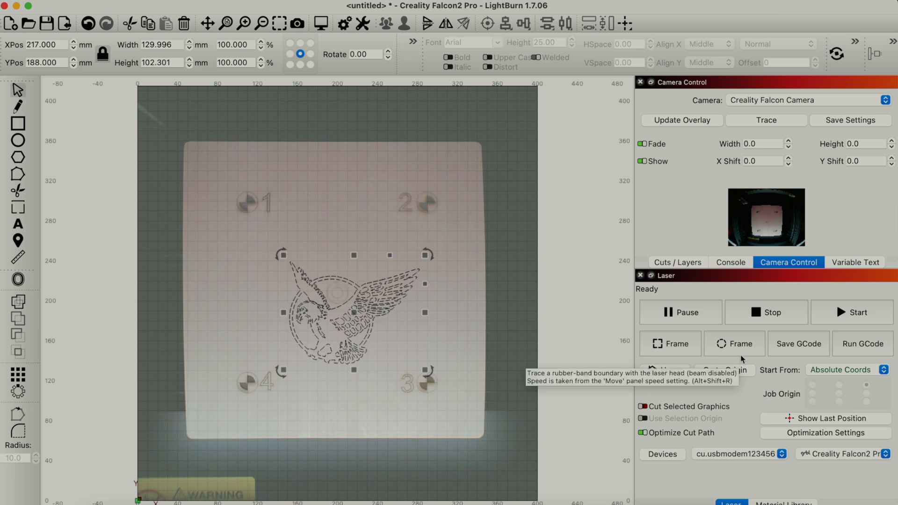
Frame the eagle outline with the laser head, then send it home
left_click(734, 343)
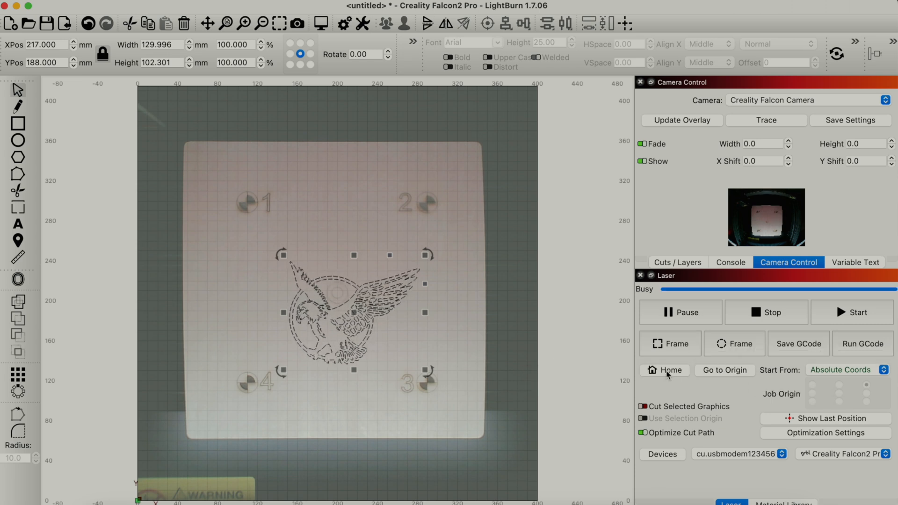
left_click(664, 369)
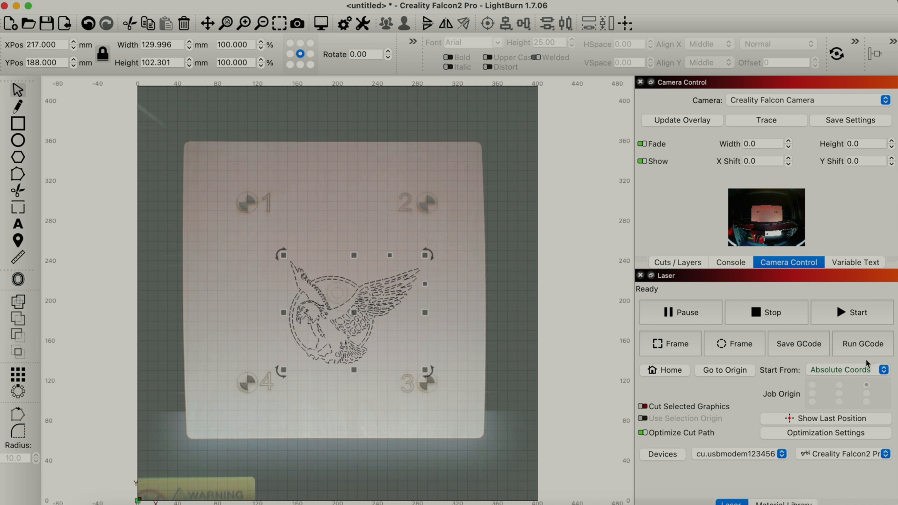